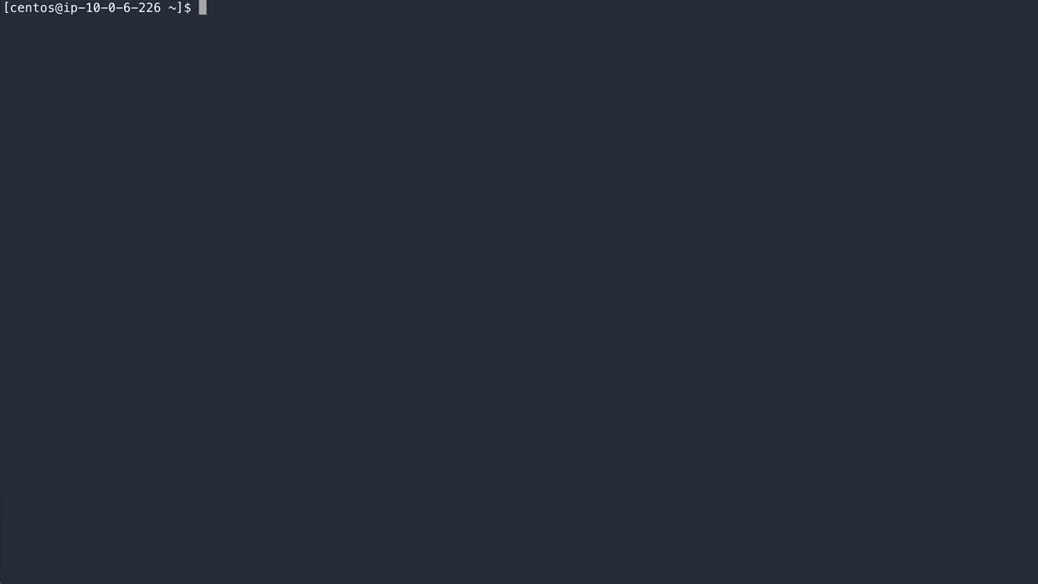
Step: Grep /mnt/quay/config/config.yaml for QUOTA settings
text(grep QUOTA /mnt/quay/)
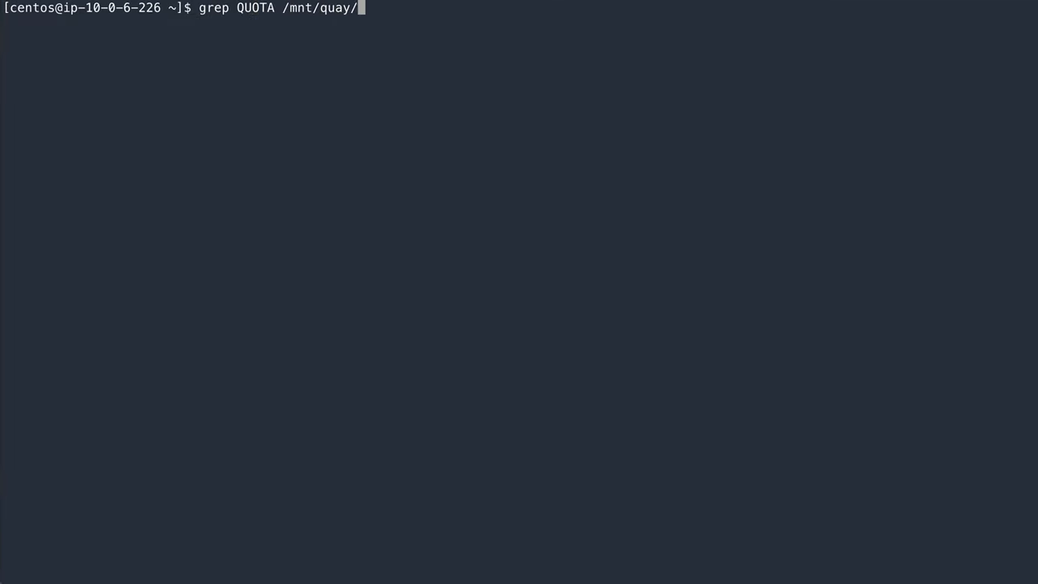
text(config/config.yaml)
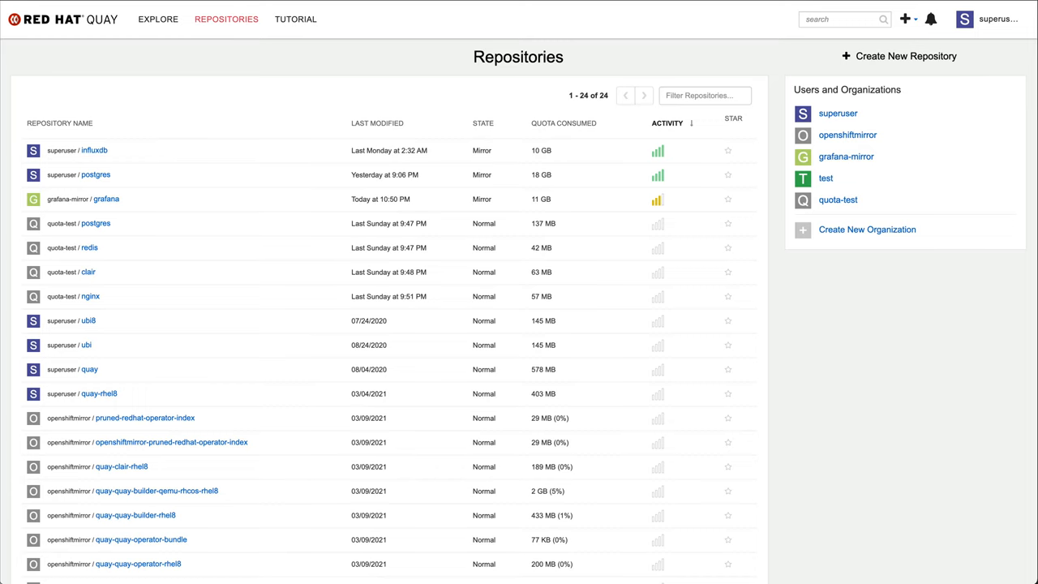
mouse_move(821, 314)
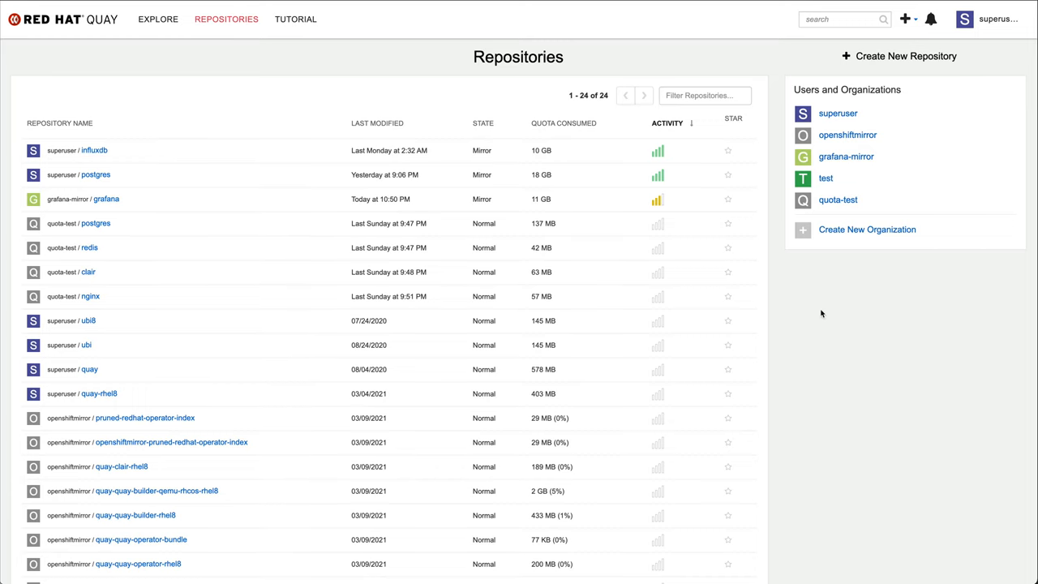
scroll(down, 3)
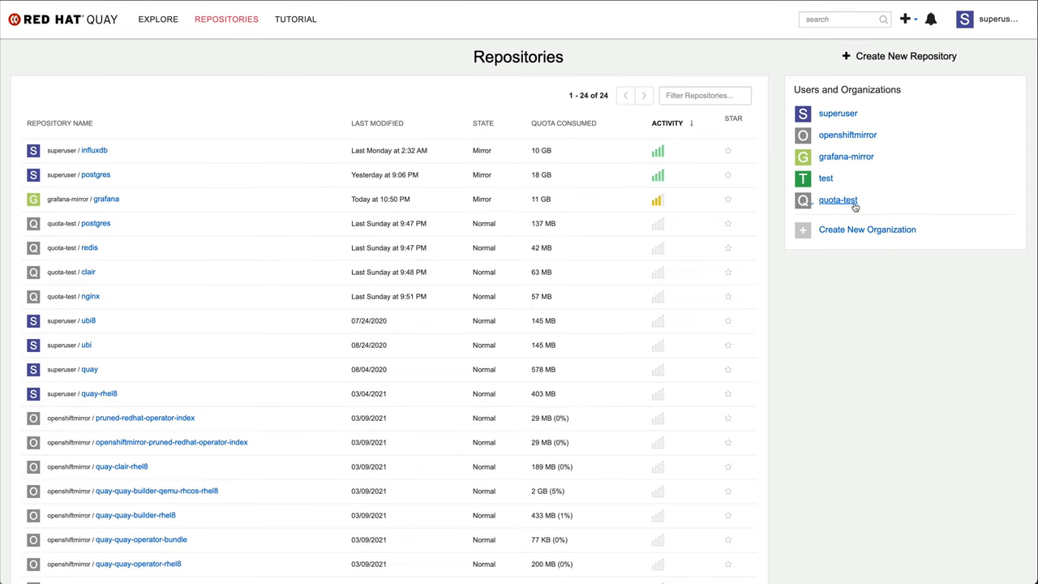
Step: Open quota-test (611 MB total) and its mongo repository with the 157.7 MB 4.2 tag
click(837, 201)
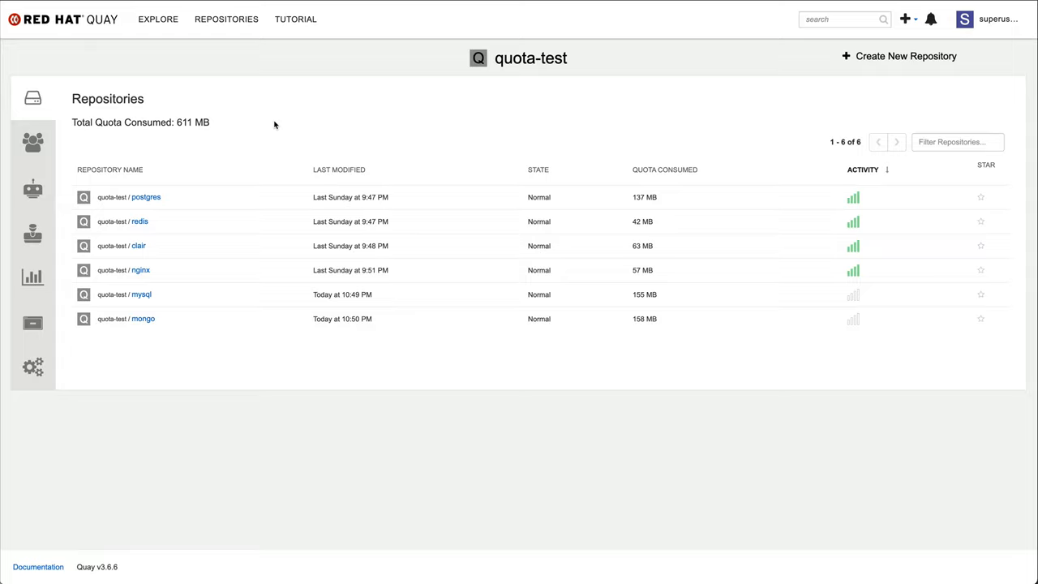
scroll(down, 3)
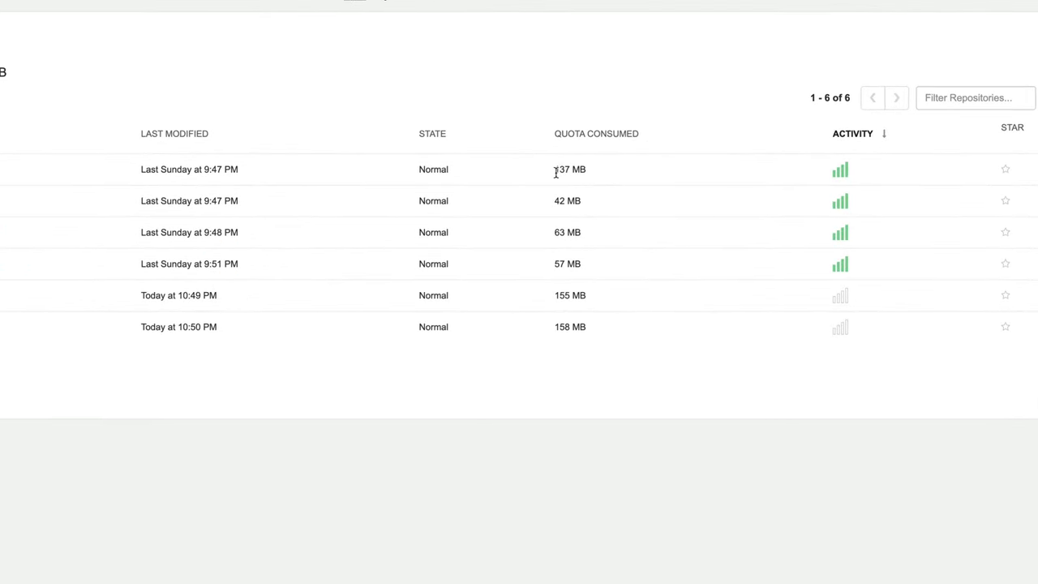
mouse_move(562, 344)
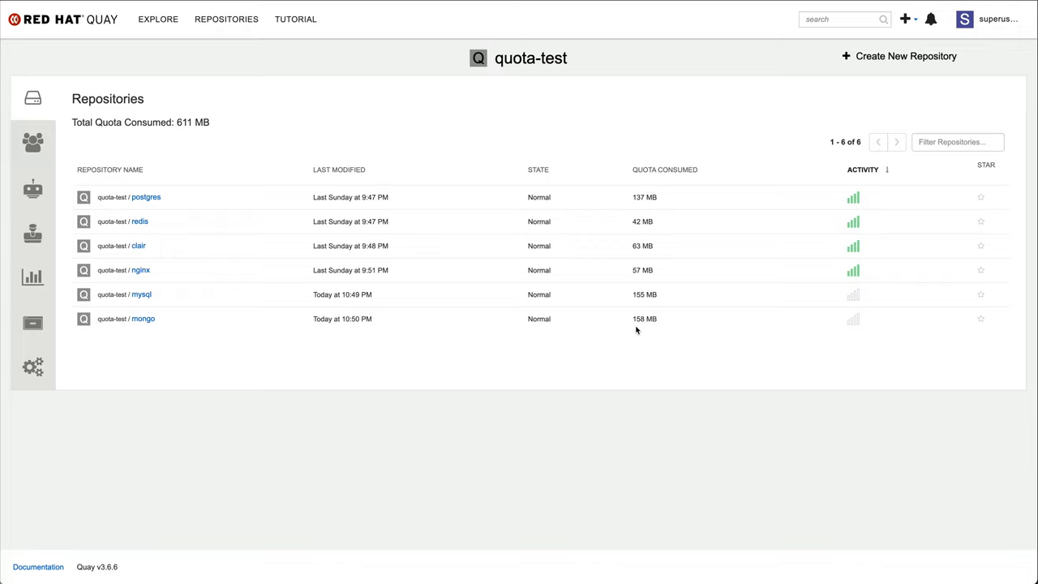
mouse_move(143, 318)
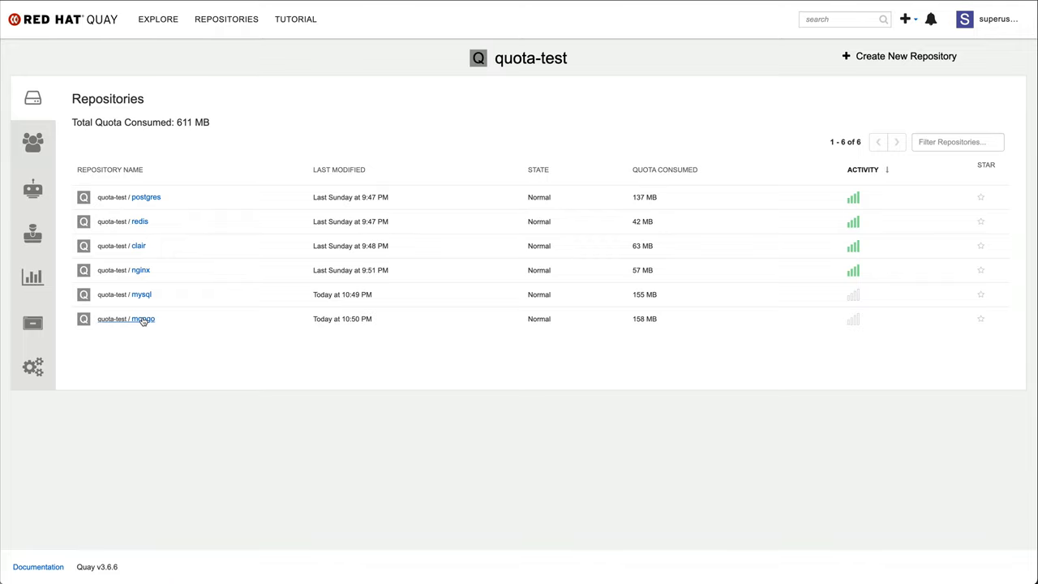
click(142, 319)
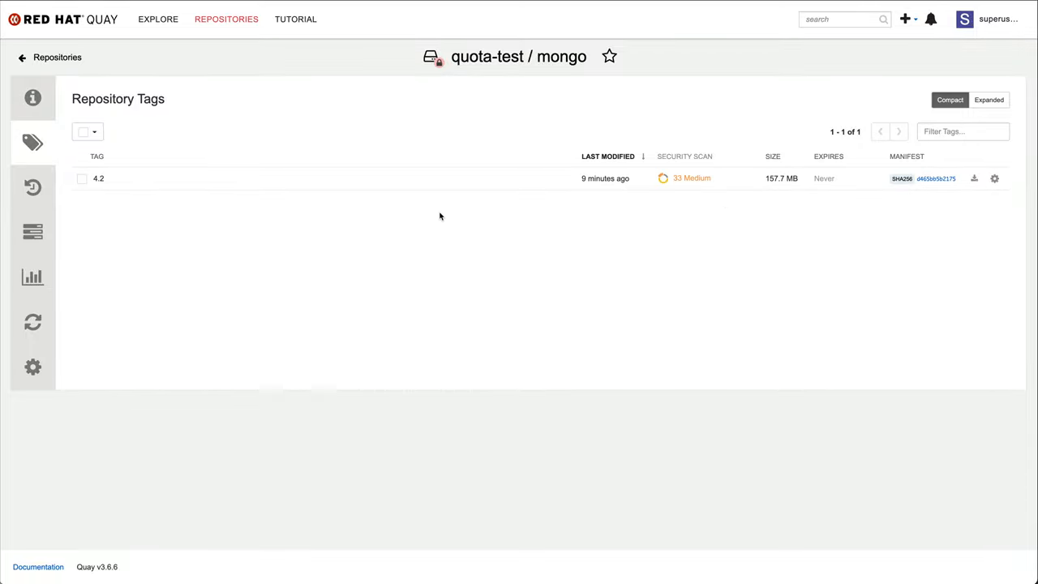
click(22, 57)
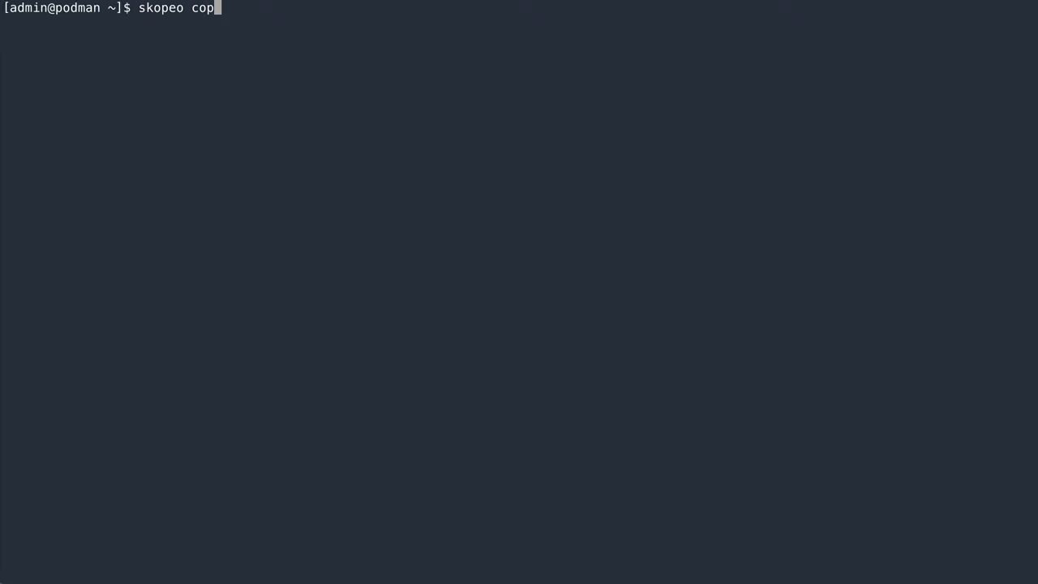
Step: Skopeo-copy docker.io/library/mongo:4.4 to quay.dmesser.io/quota-test/mongo:4.4
text(y docker://docker.io/library/mongo:4.4)
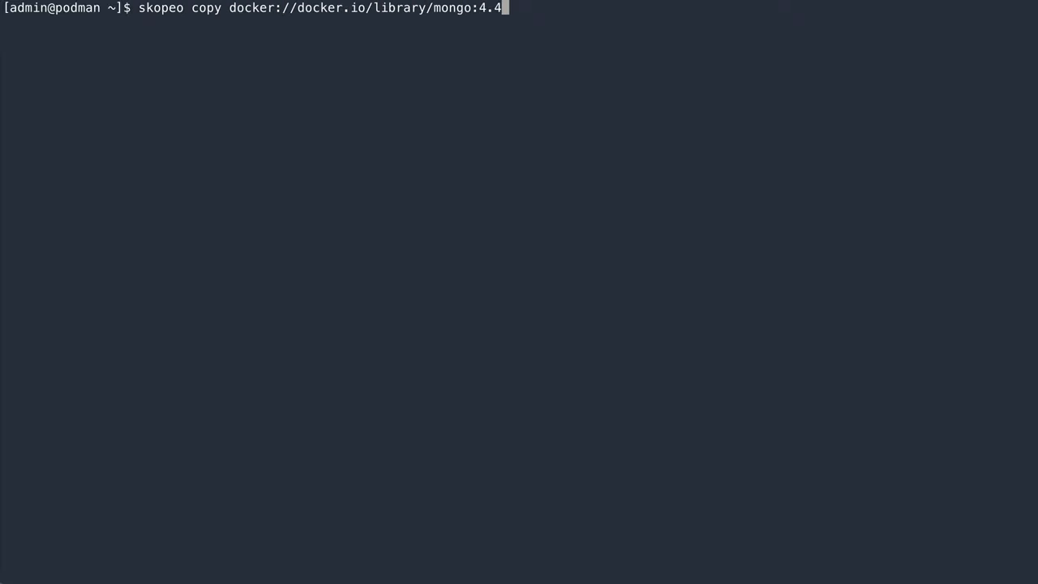
text(docker://quay.dmesser.io/quota-test/)
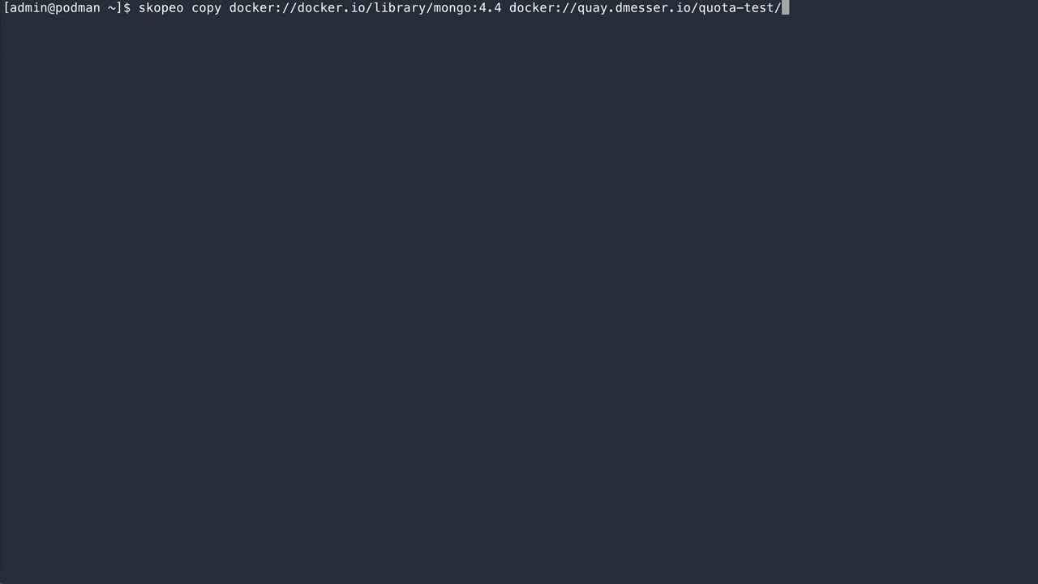
text(mongo:4.4)
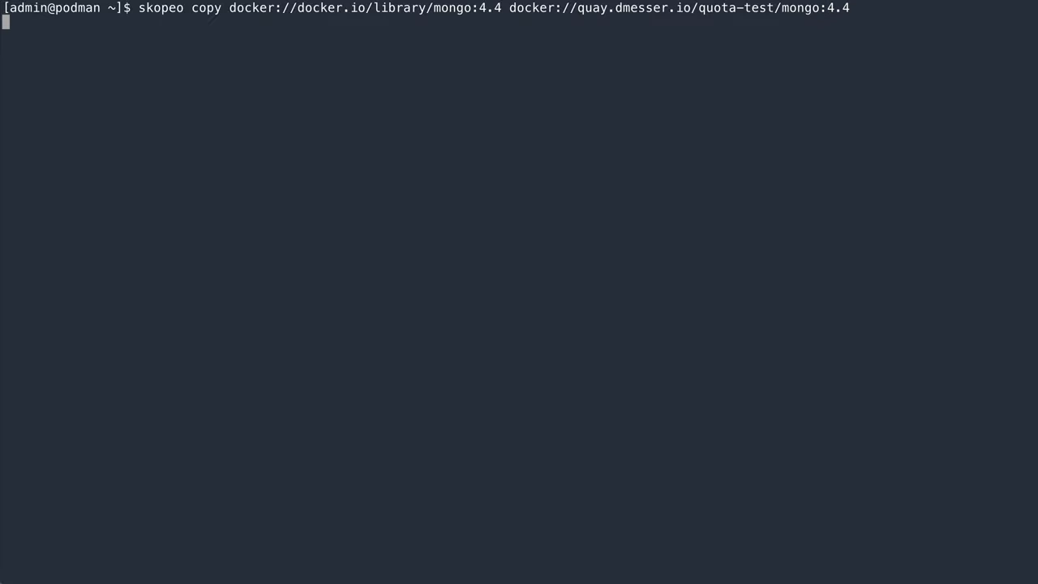
key(Return)
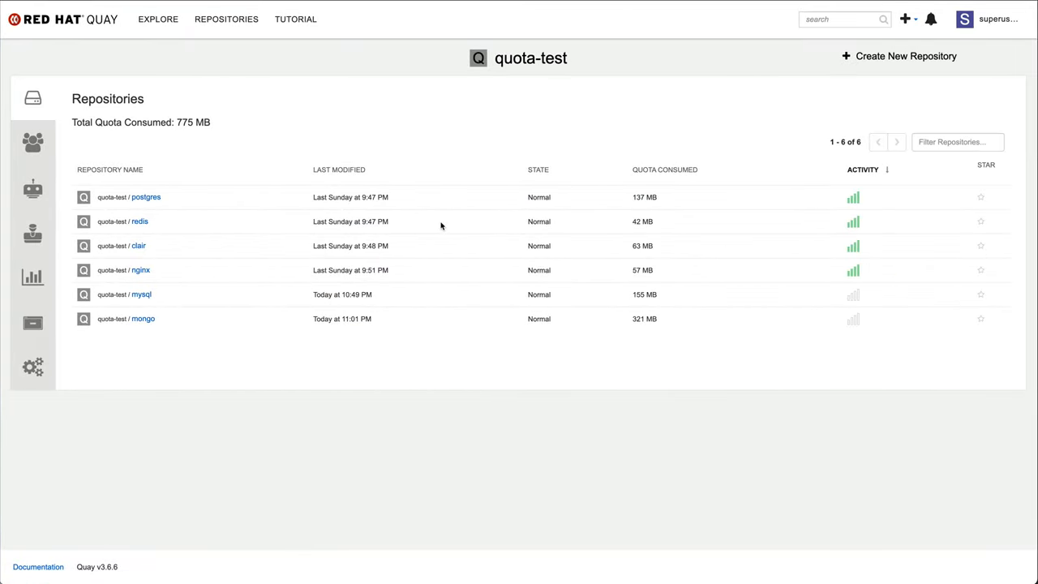
double_click(193, 122)
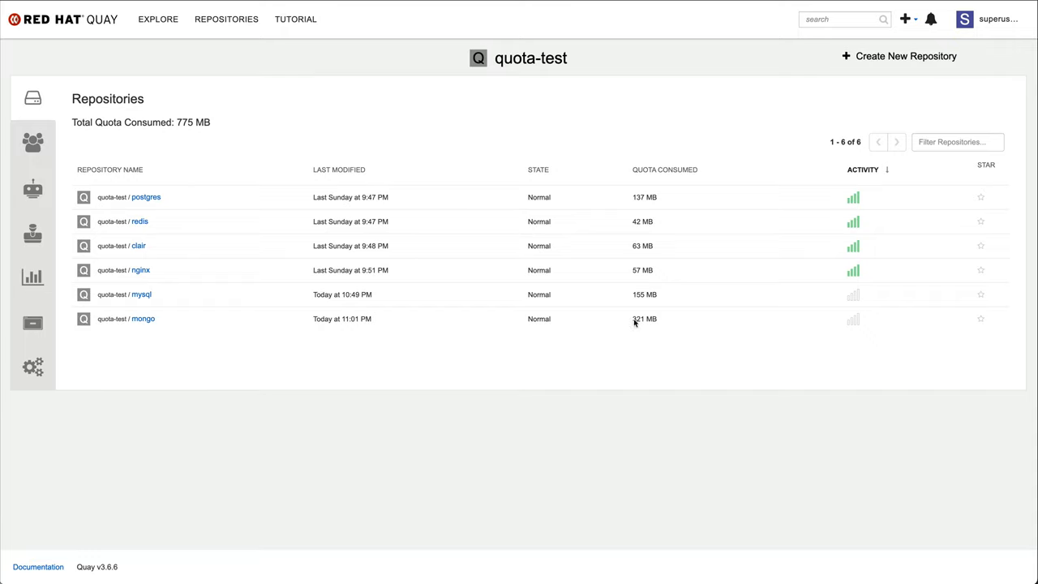
mouse_move(412, 342)
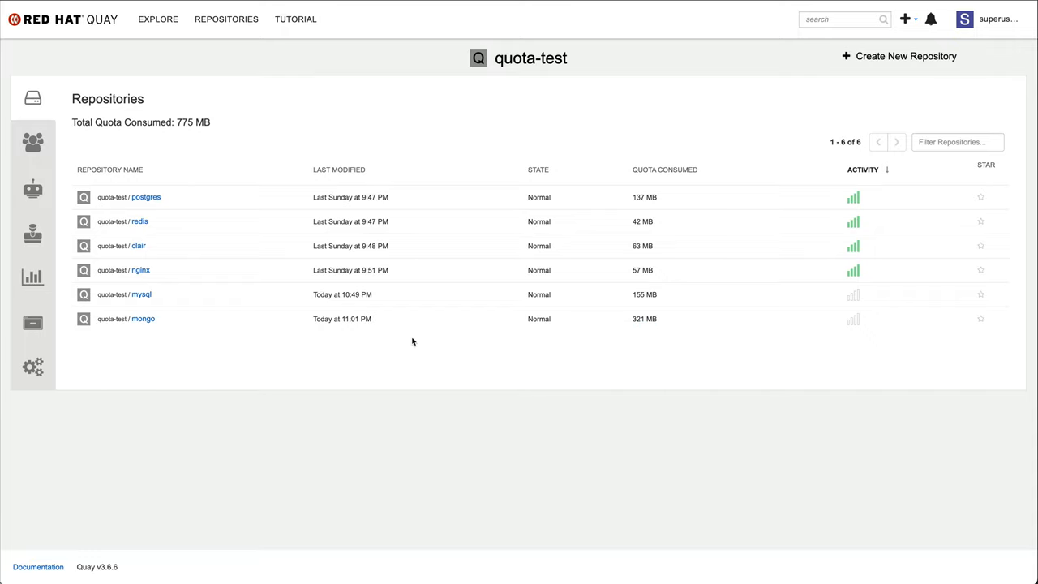
mouse_move(409, 352)
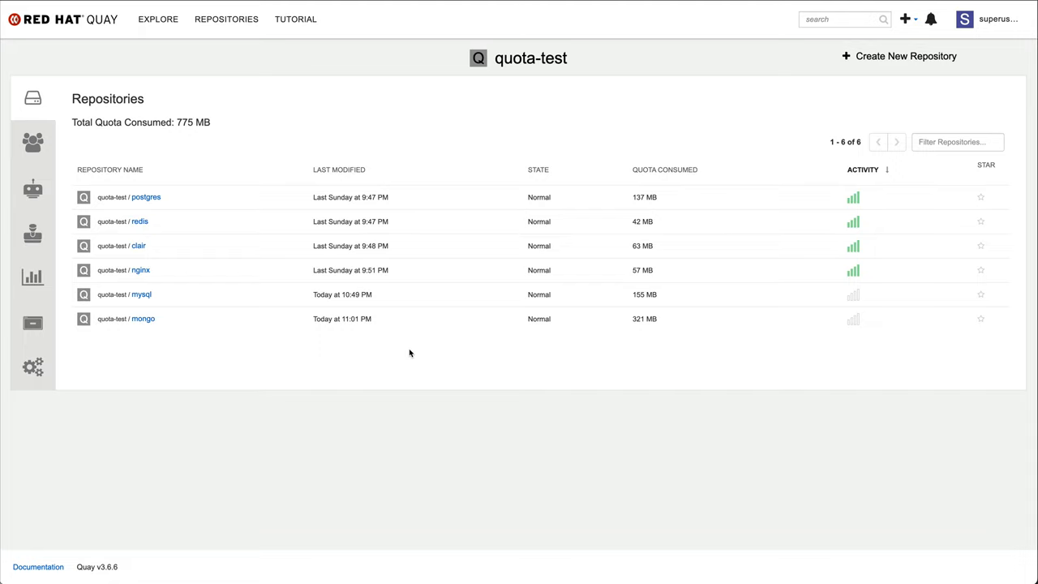
mouse_move(255, 50)
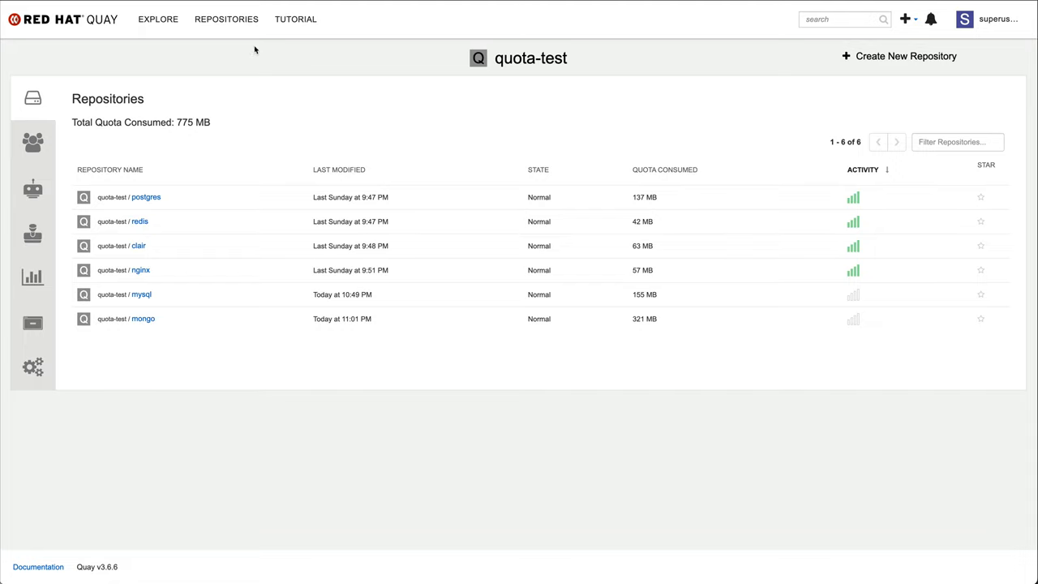
Step: Review quota consumed across all 24 repositories, then reopen quota-test at 775 MB
click(226, 18)
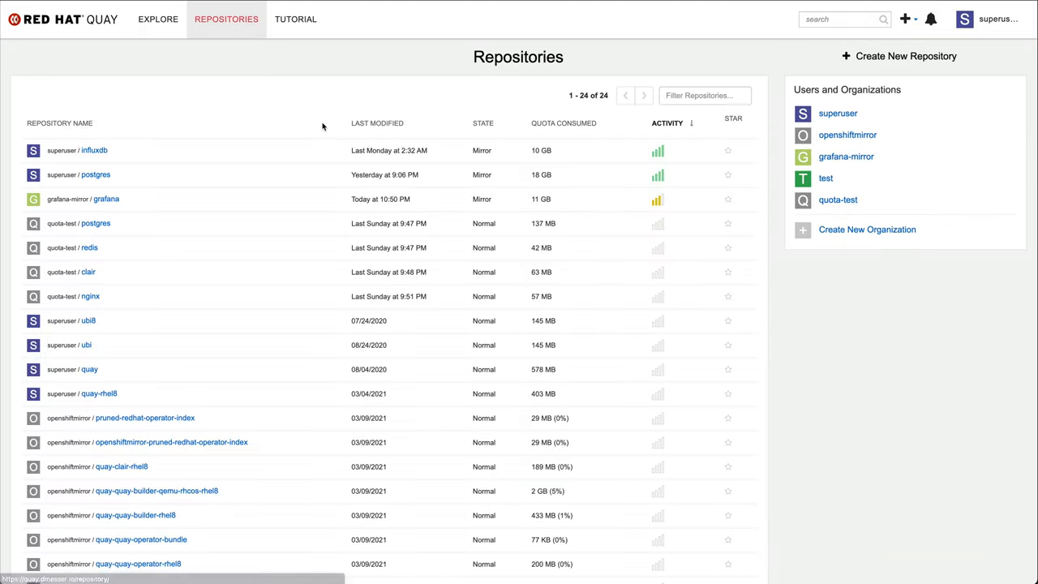
scroll(down, 3)
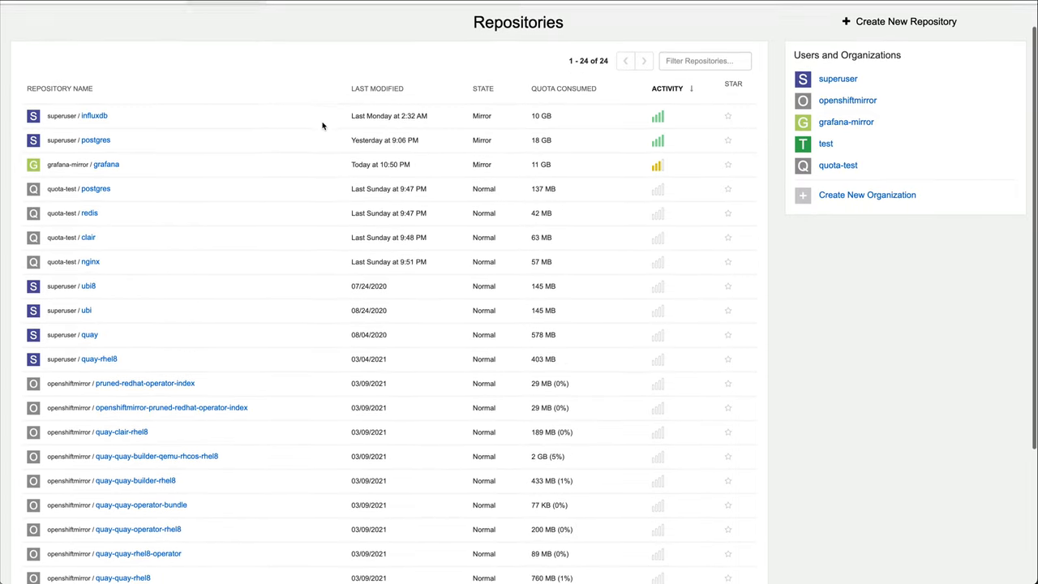
scroll(down, 3)
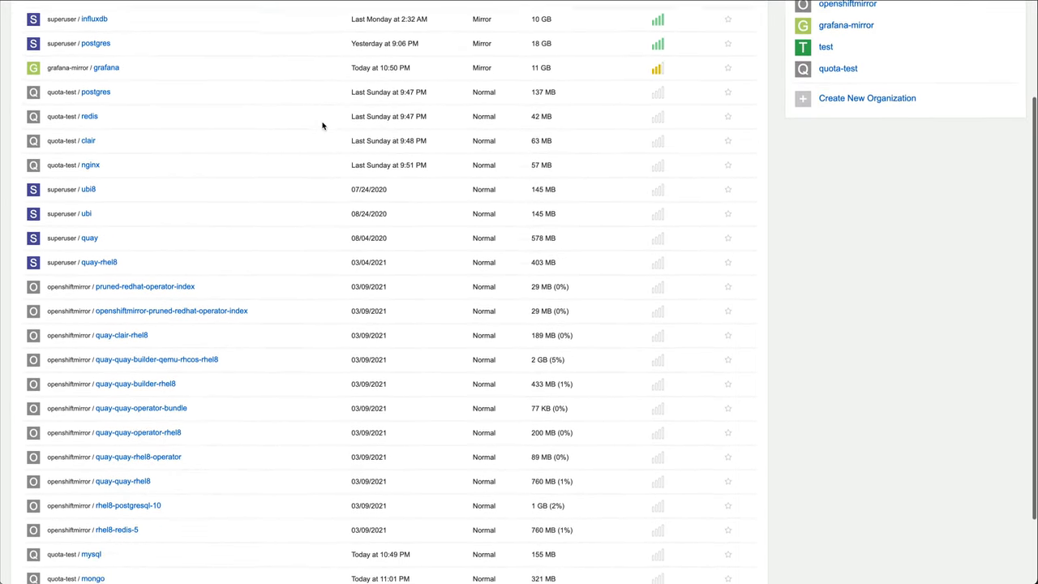
scroll(down, 3)
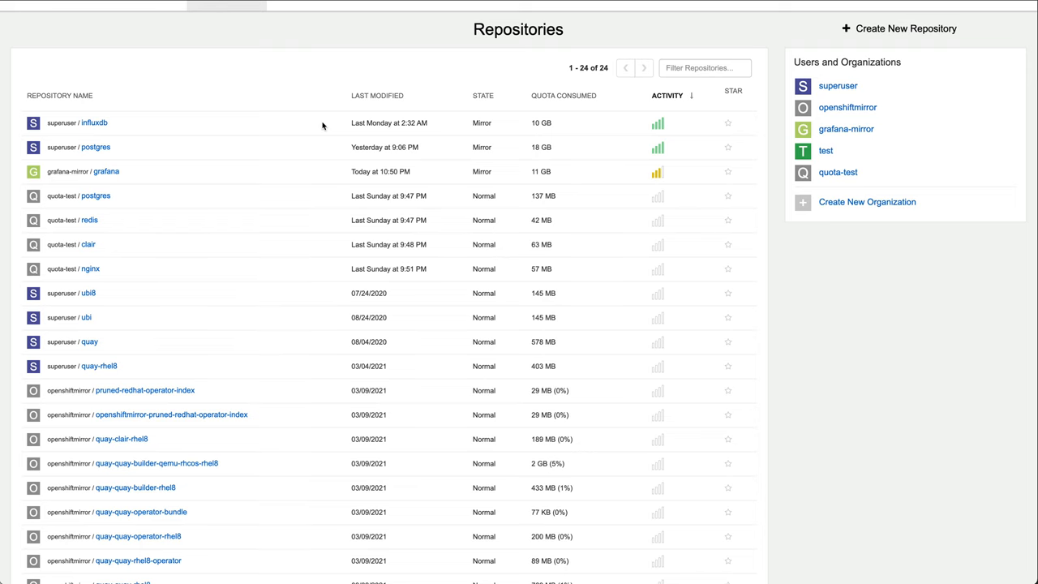
click(838, 172)
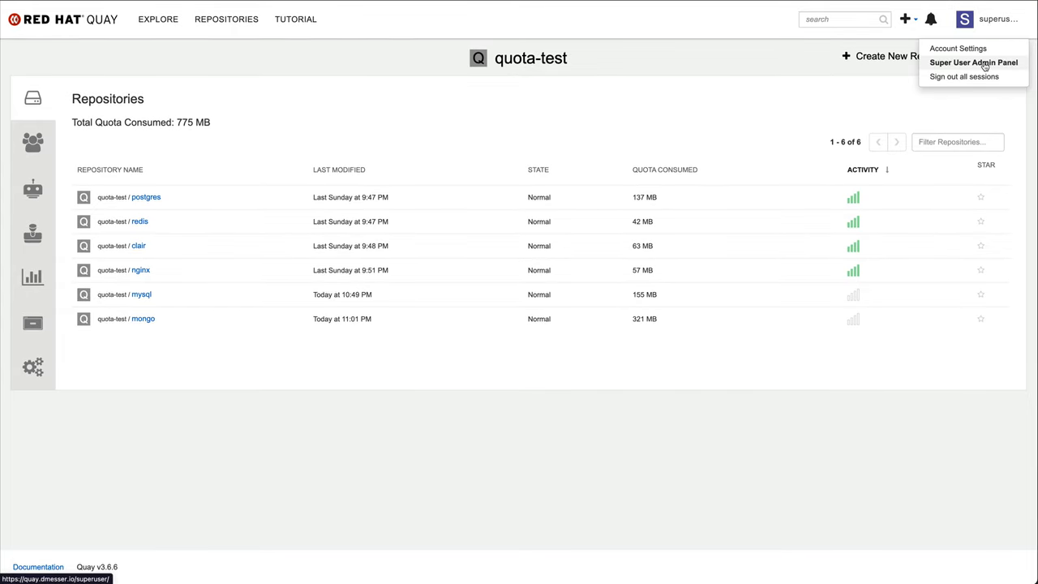
Step: In superuser management, list organizations (24 GB total) and open quota-test's gear actions
click(973, 62)
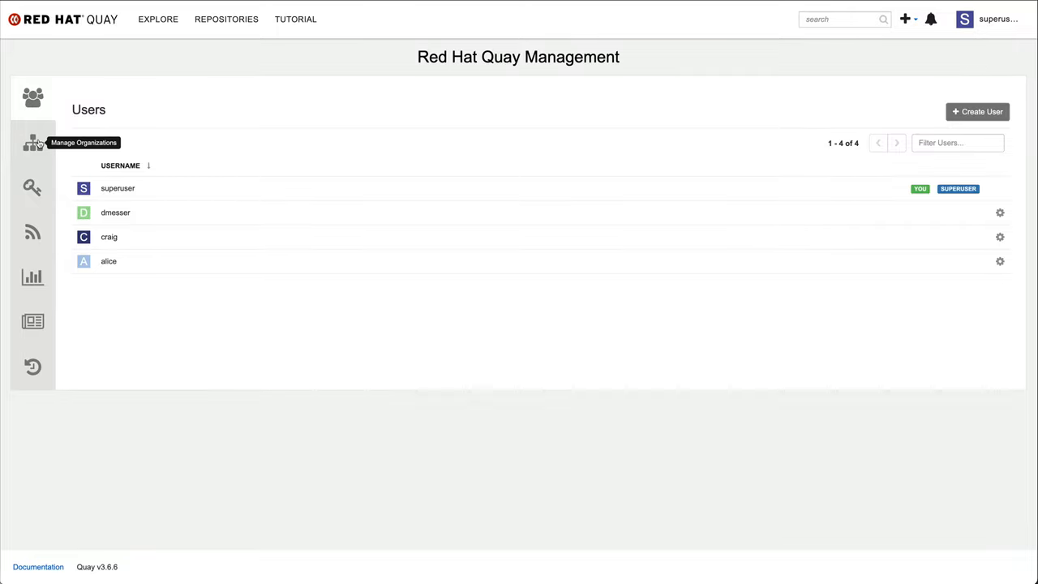
click(33, 143)
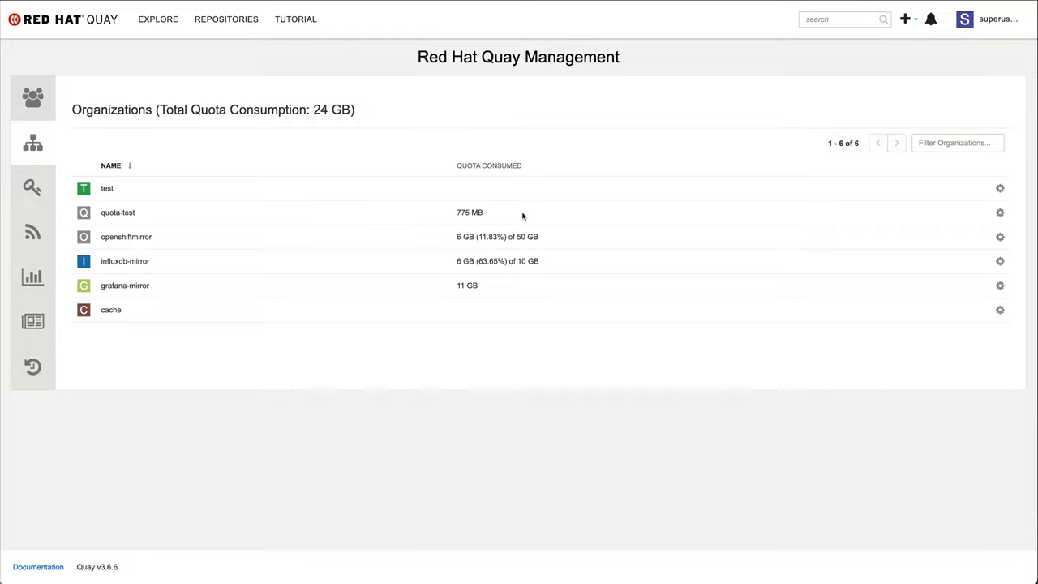
mouse_move(559, 213)
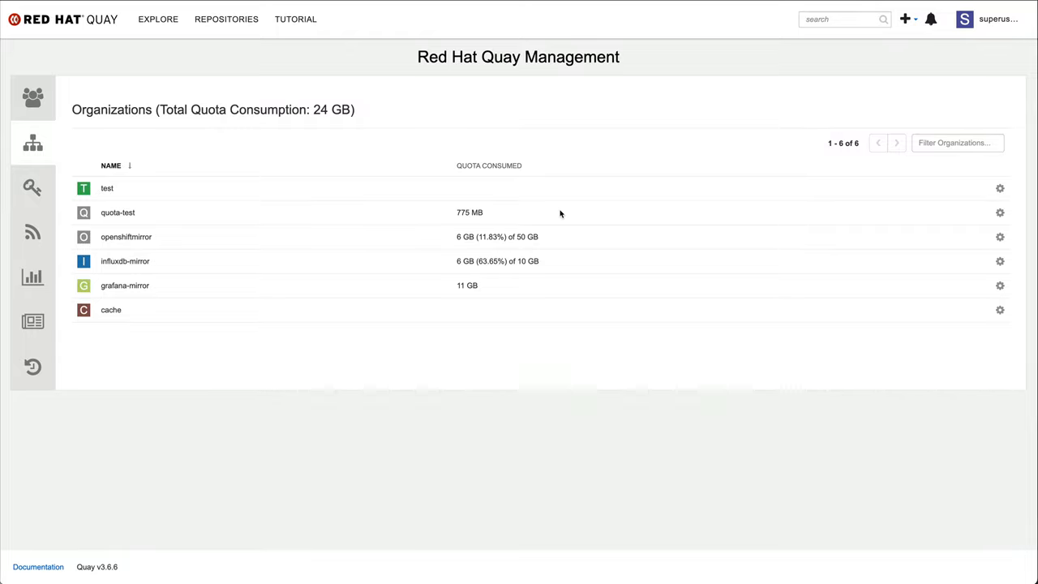
click(1000, 212)
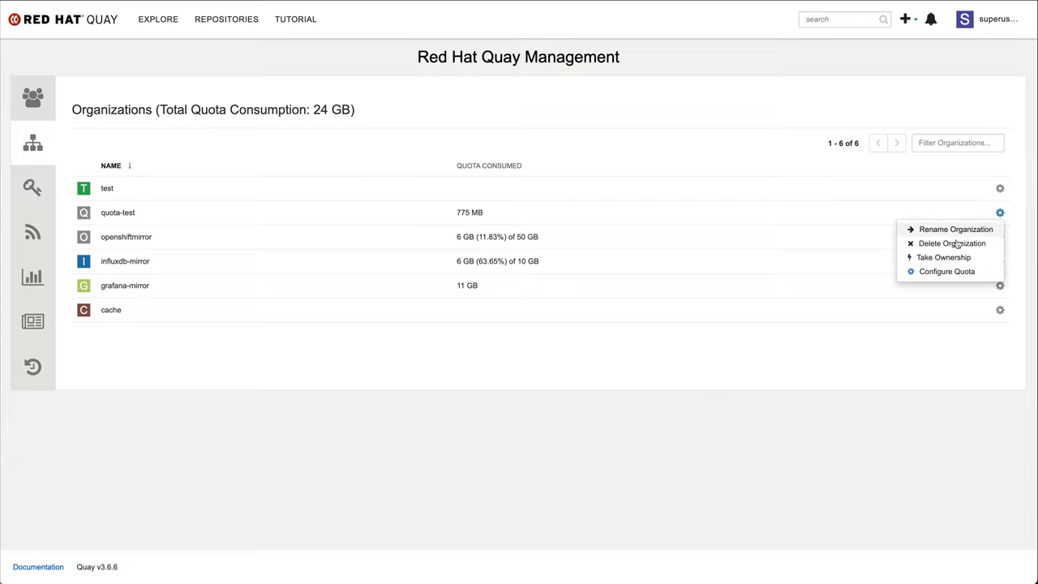
Step: Configure a 1 GB storage quota on quota-test
click(947, 271)
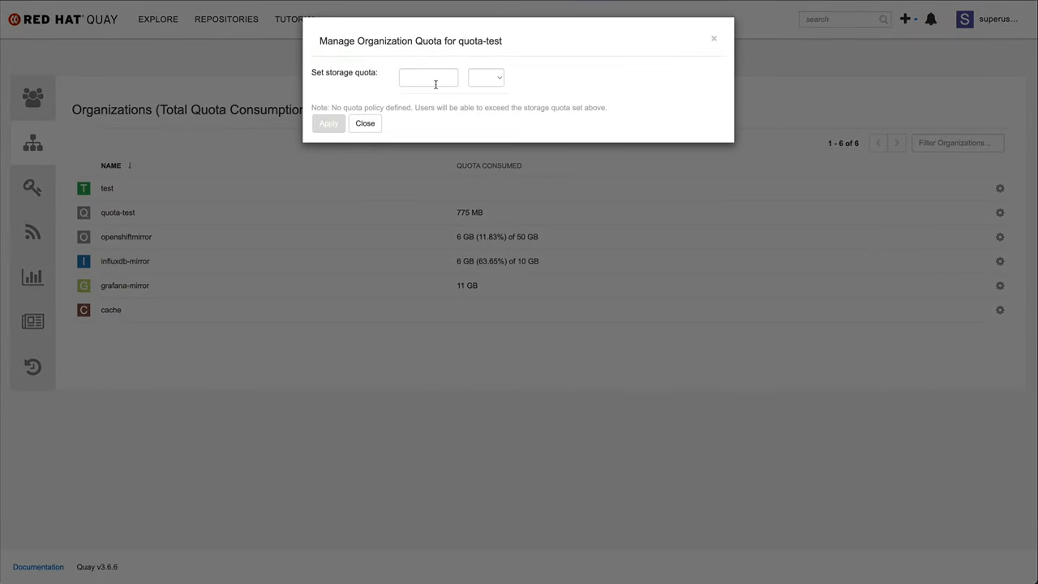
click(485, 77)
text(1)
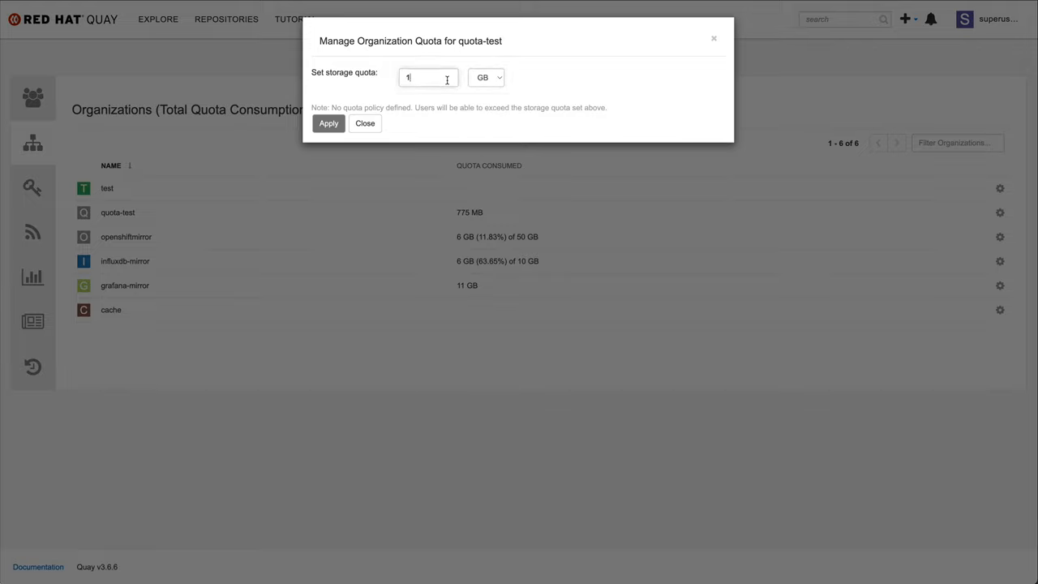
click(329, 123)
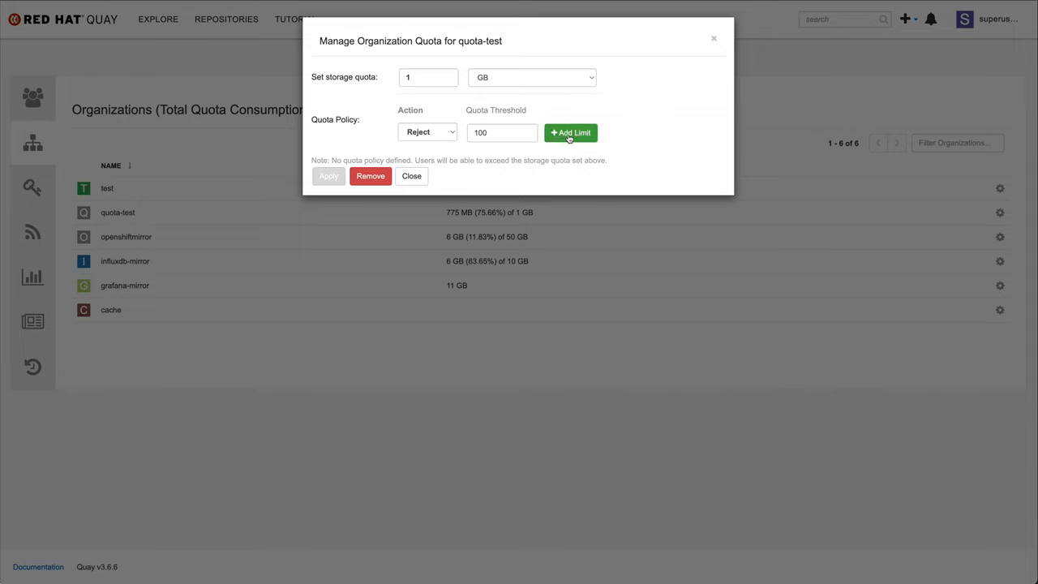
Step: Add Reject at 100% and Warning at 80% quota limits, then close the dialog
click(570, 132)
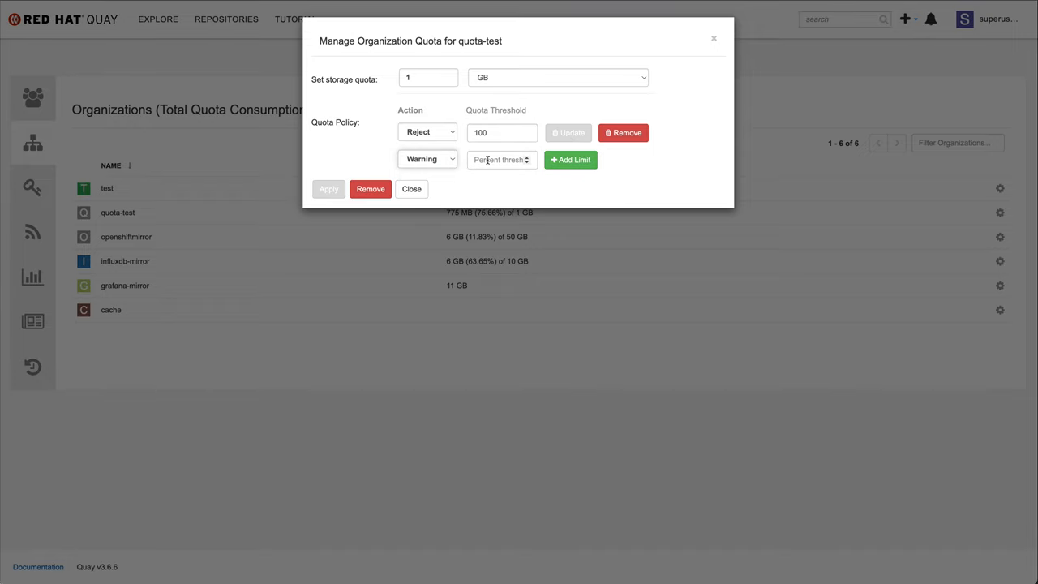
text(80)
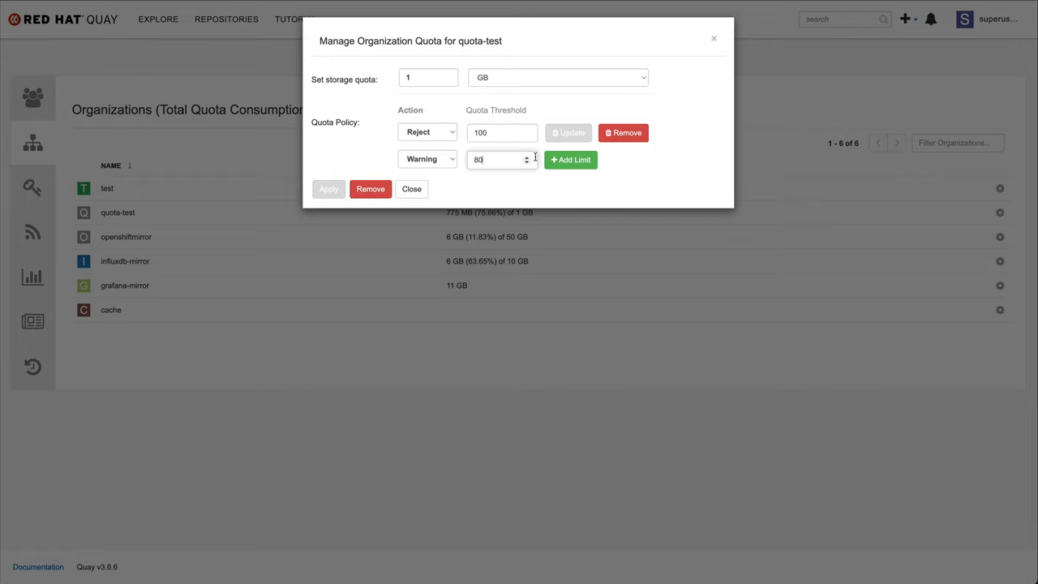
click(570, 159)
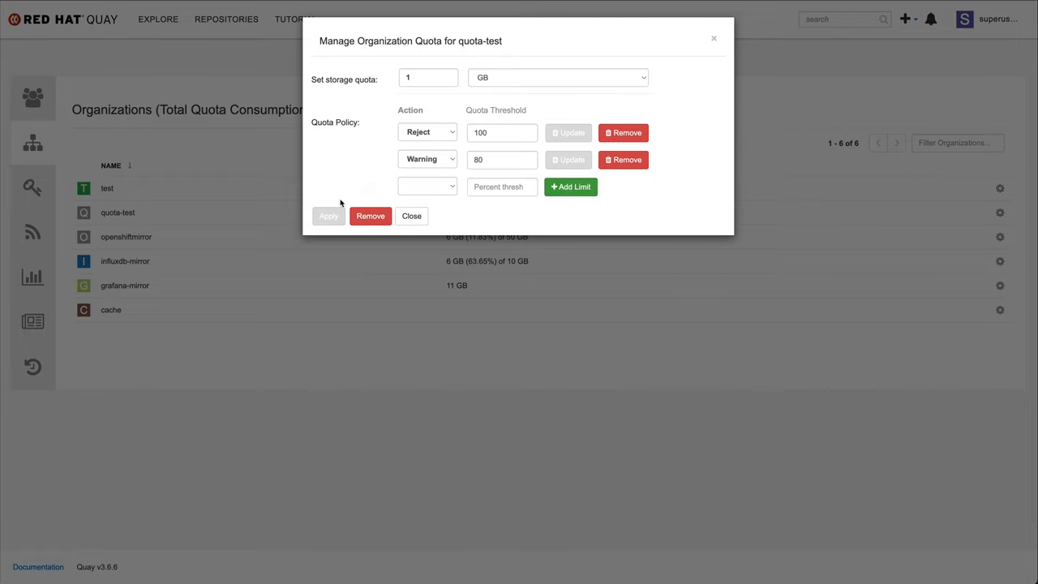
mouse_move(401, 198)
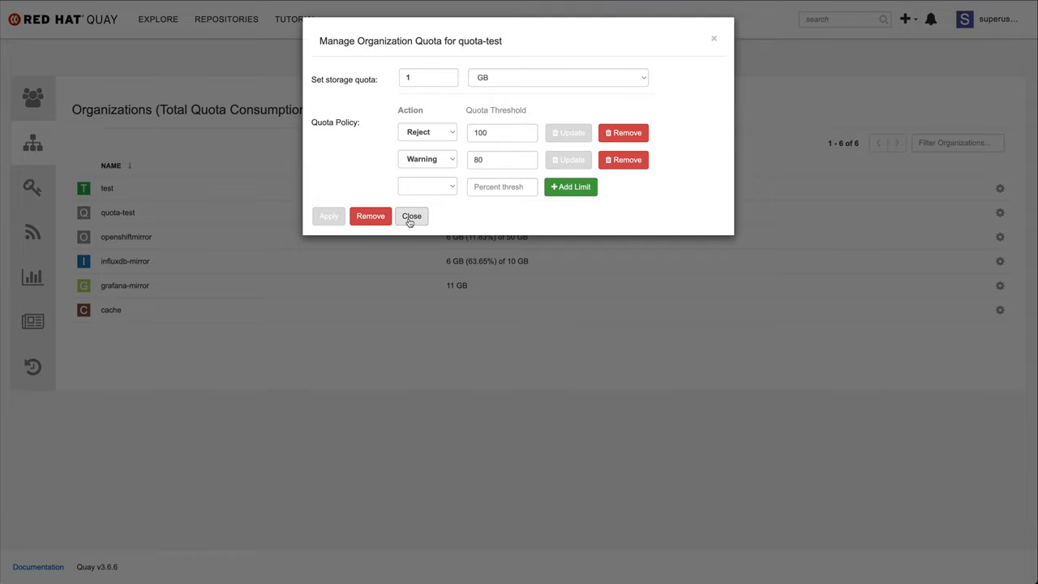
click(411, 215)
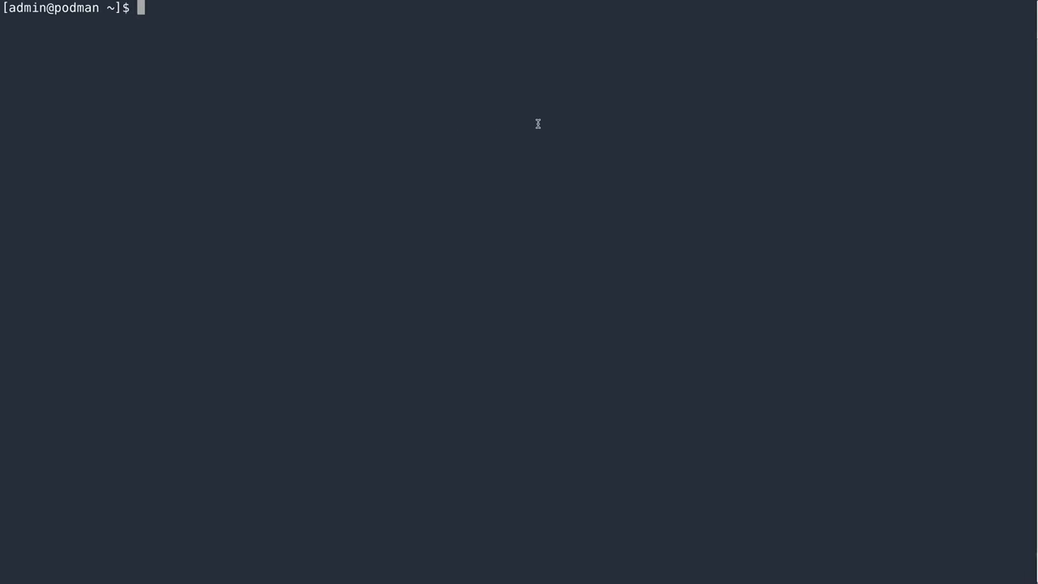
Step: Skopeo-copy quay.io/projectquay/quay-builder:latest into quota-test/quay-builder:latest
text(skop)
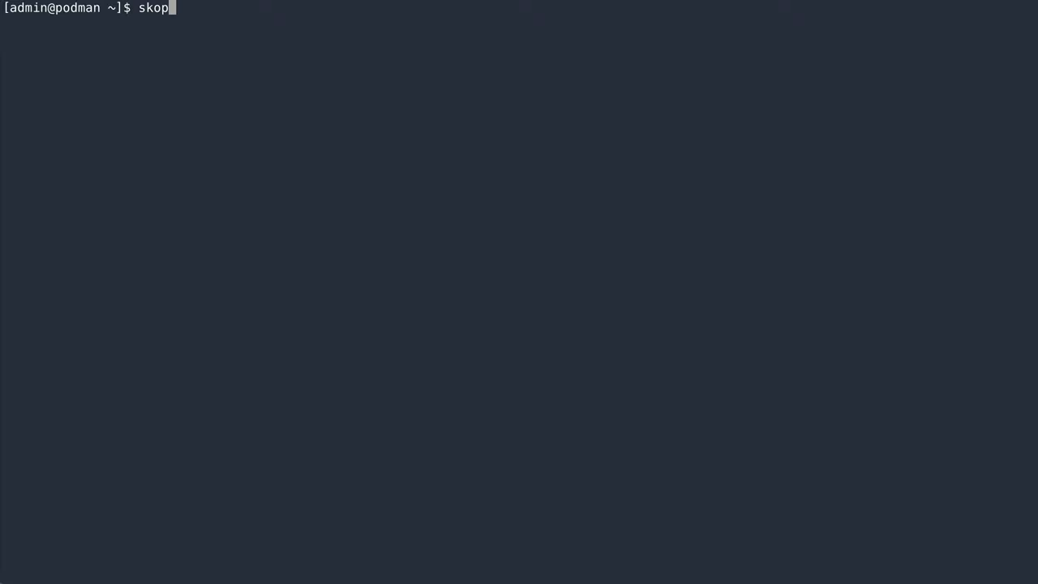
text(eo copy docker://quay.io/projectquay/quay)
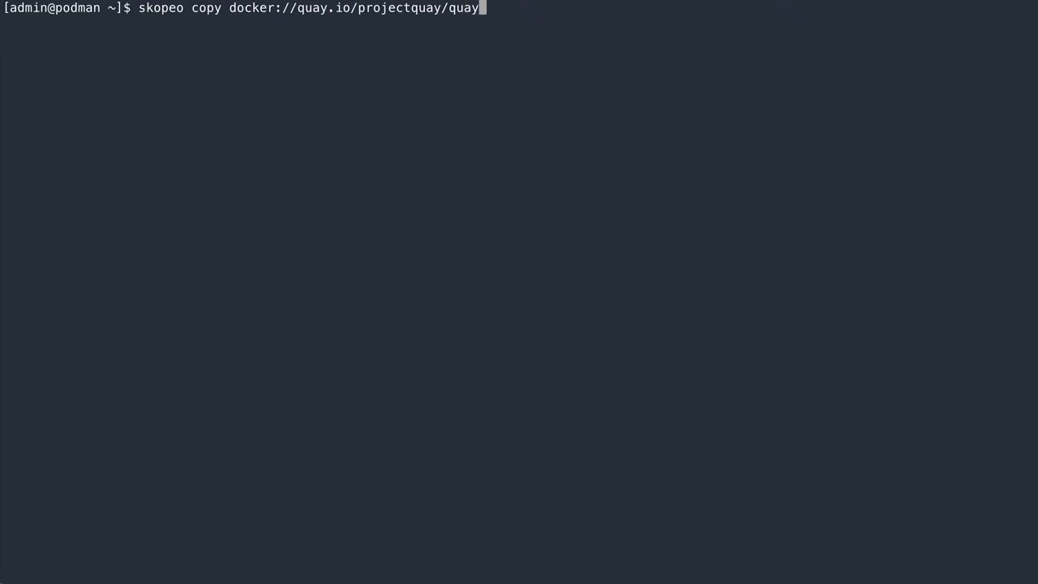
text(-builder:latest docker://quay.dmesser.io/quo)
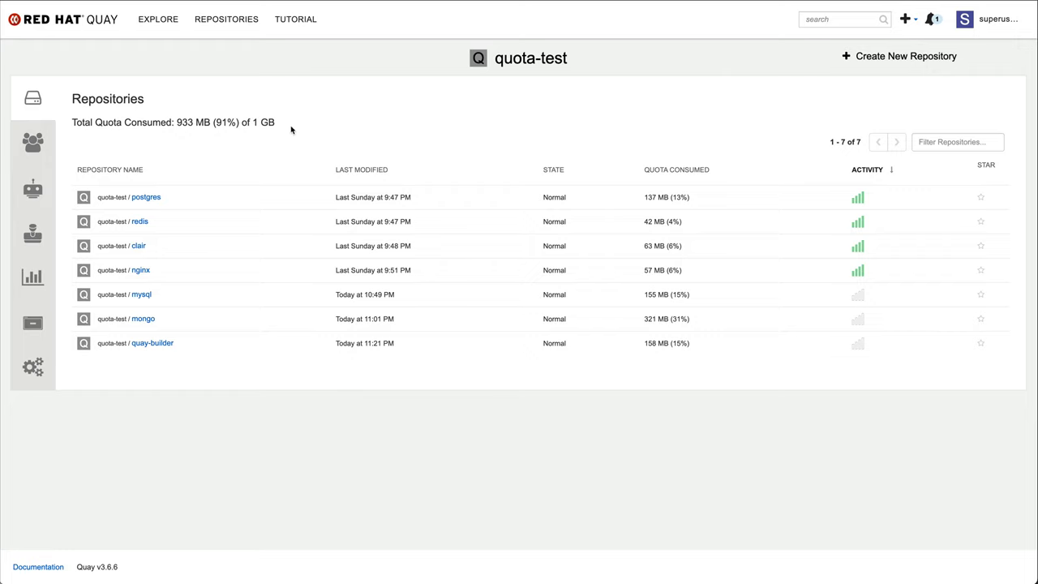
Step: Highlight quota-test's consumed total and view the warning-limit exceeded notification
drag(176, 123, 274, 122)
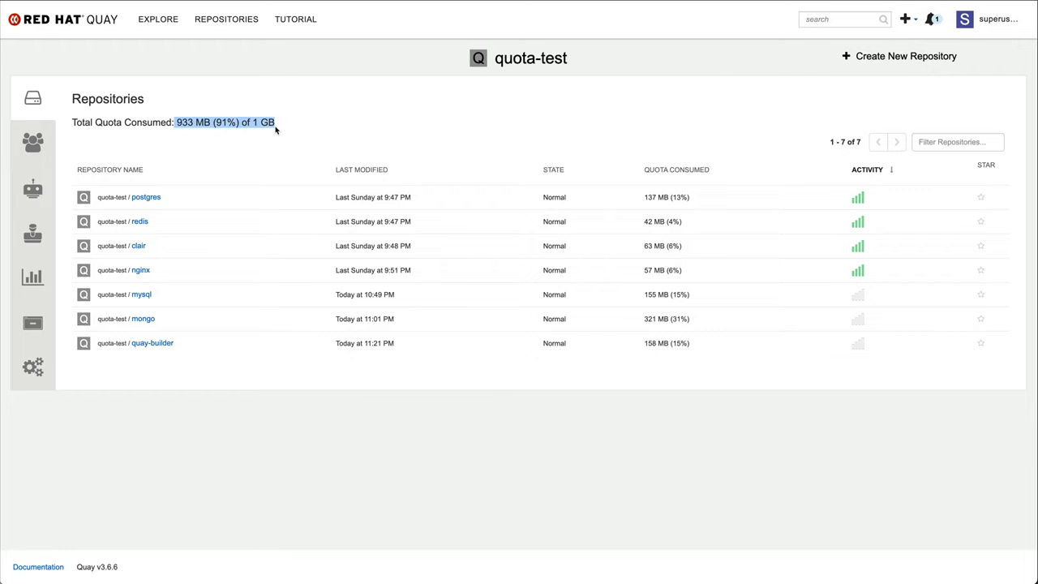
mouse_move(975, 89)
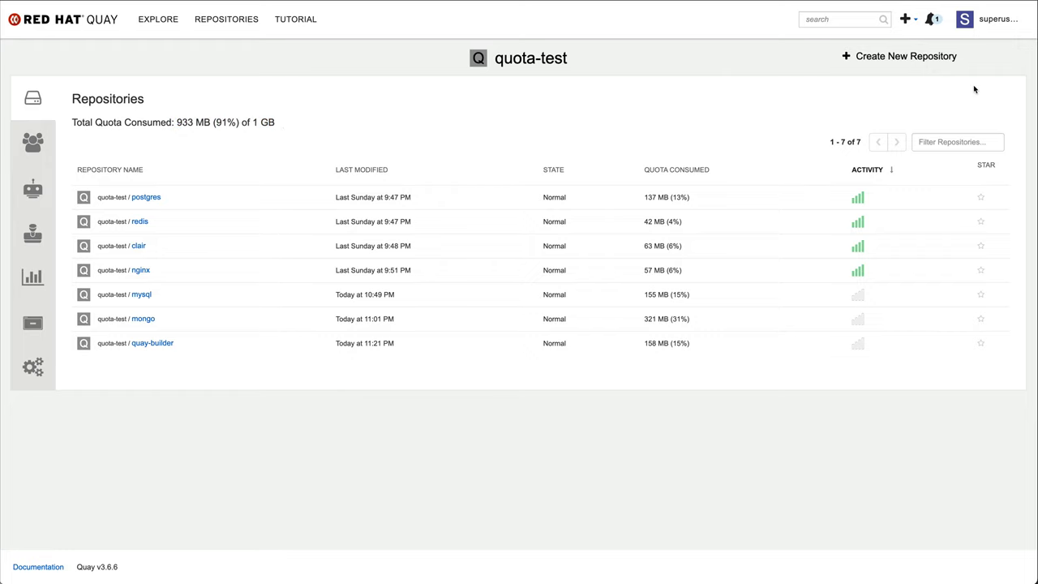
click(931, 19)
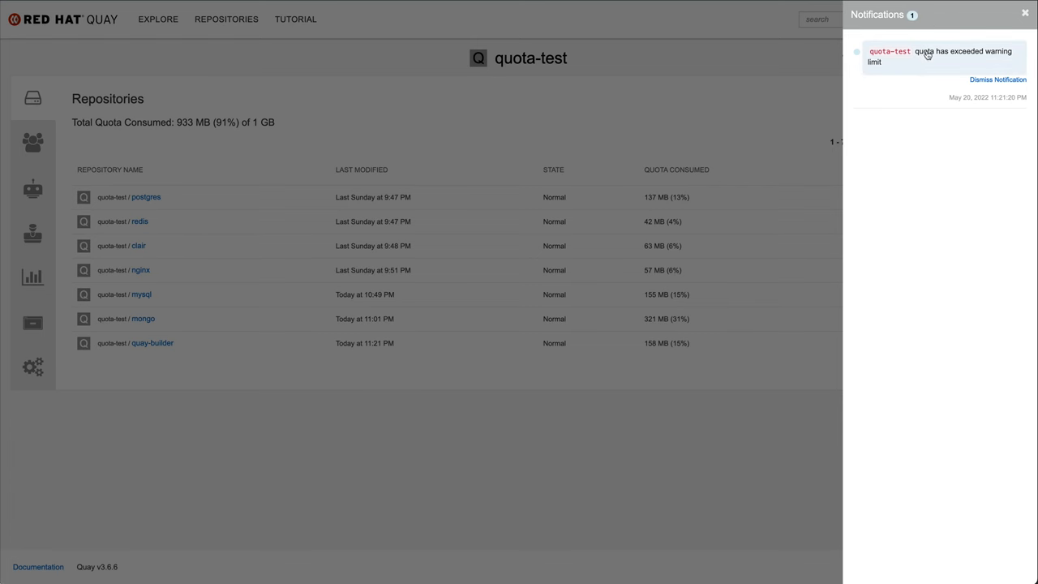
mouse_move(942, 72)
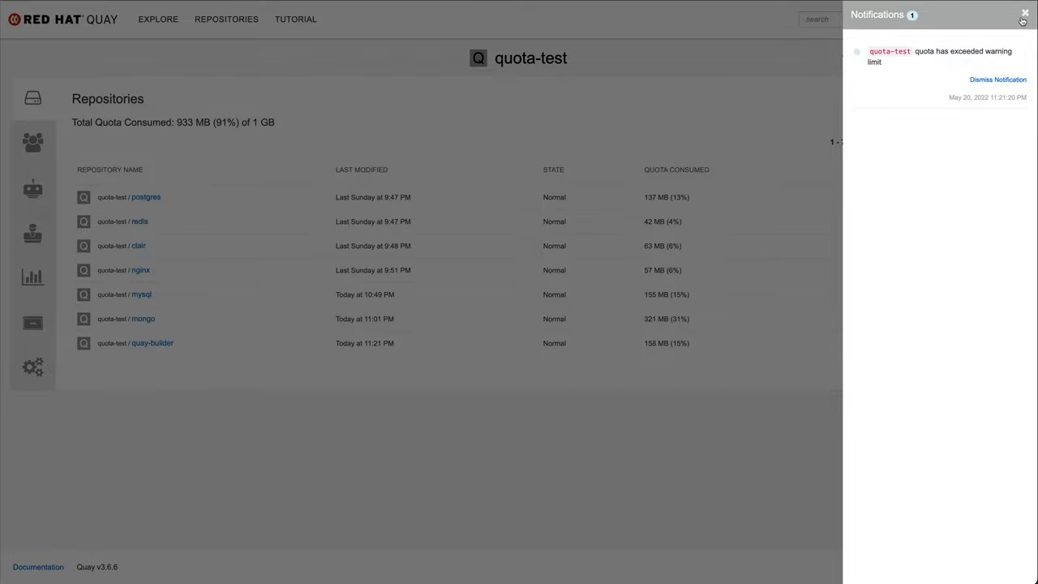
click(997, 80)
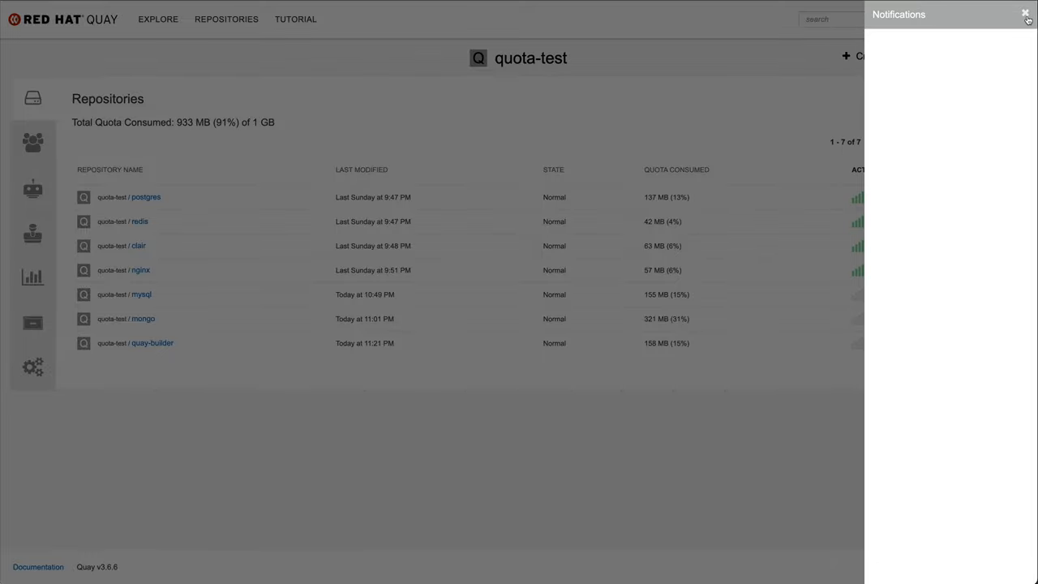
Step: Review quota-test's settings: 1 GB quota with 100% reject and 80% warning thresholds
click(1025, 15)
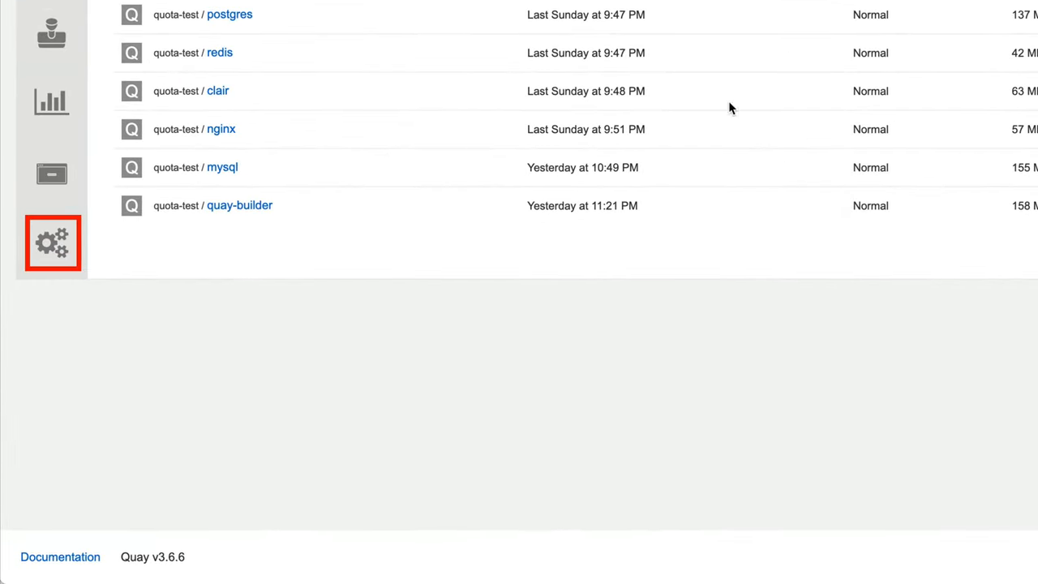
click(52, 243)
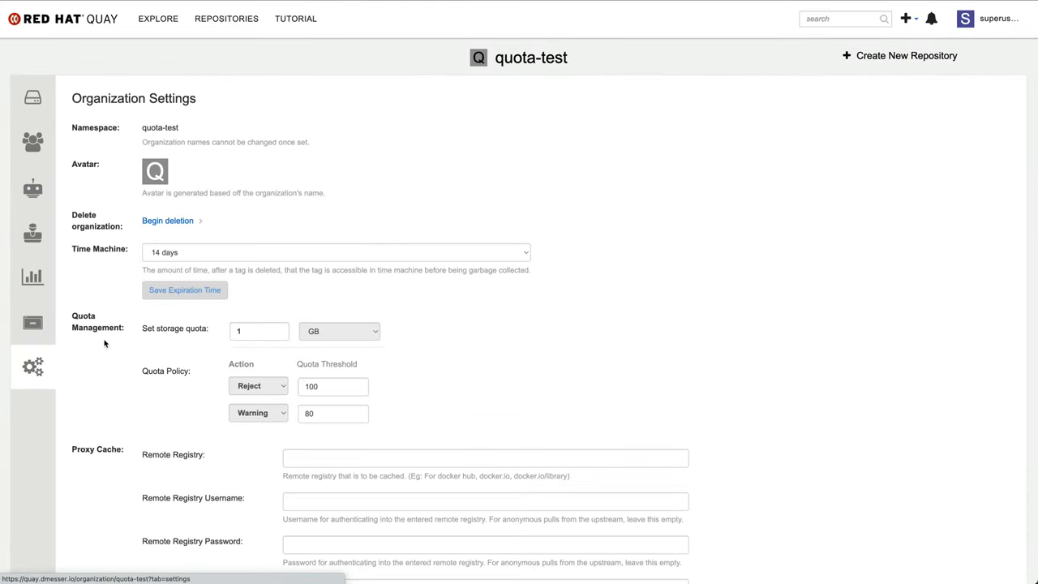
scroll(down, 3)
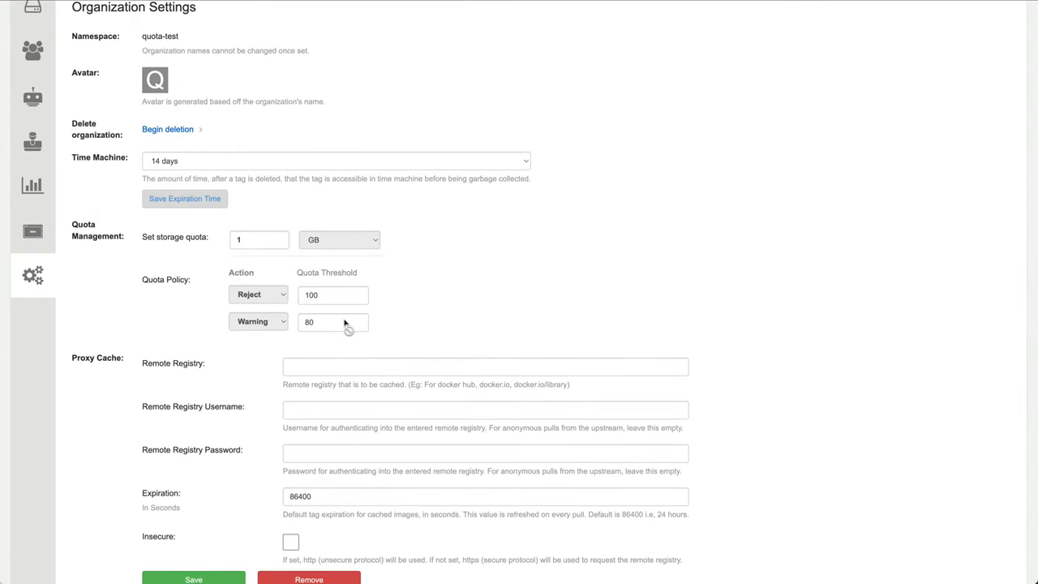
triple_click(333, 294)
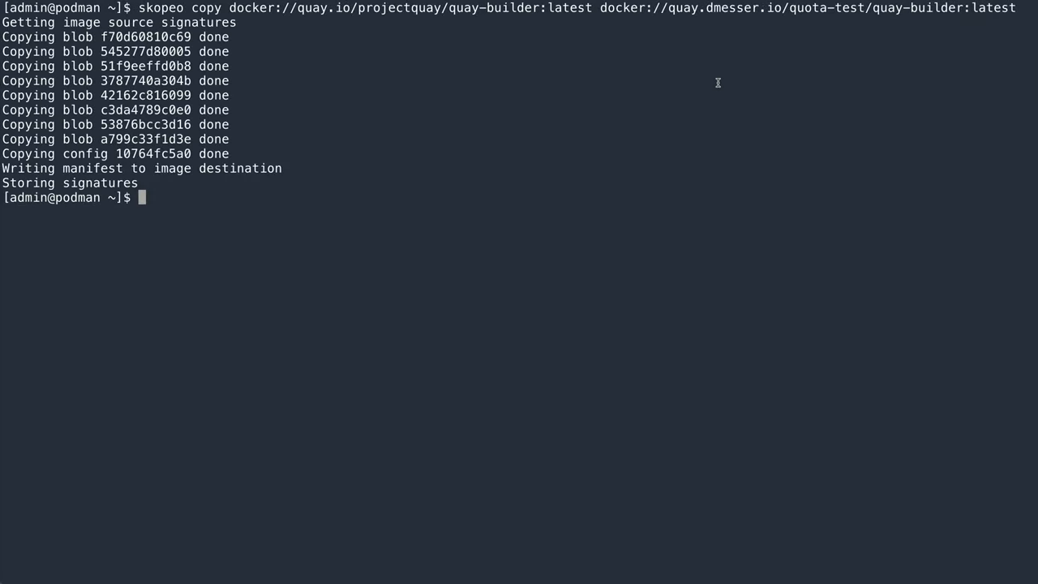
Step: Attempt copying quay:latest into quota-test and highlight the quota-exceeded FATA error
text(skopeo copy docker://quay.io/projectquay/quay:latest docker://quay.dmesser.io/quota-test/quay:latest)
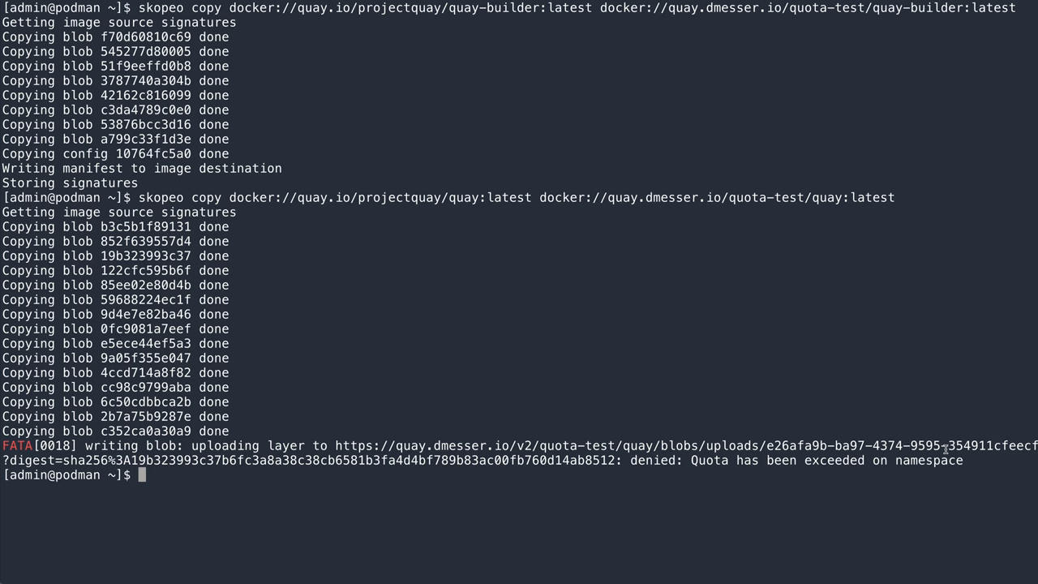
drag(101, 446, 965, 460)
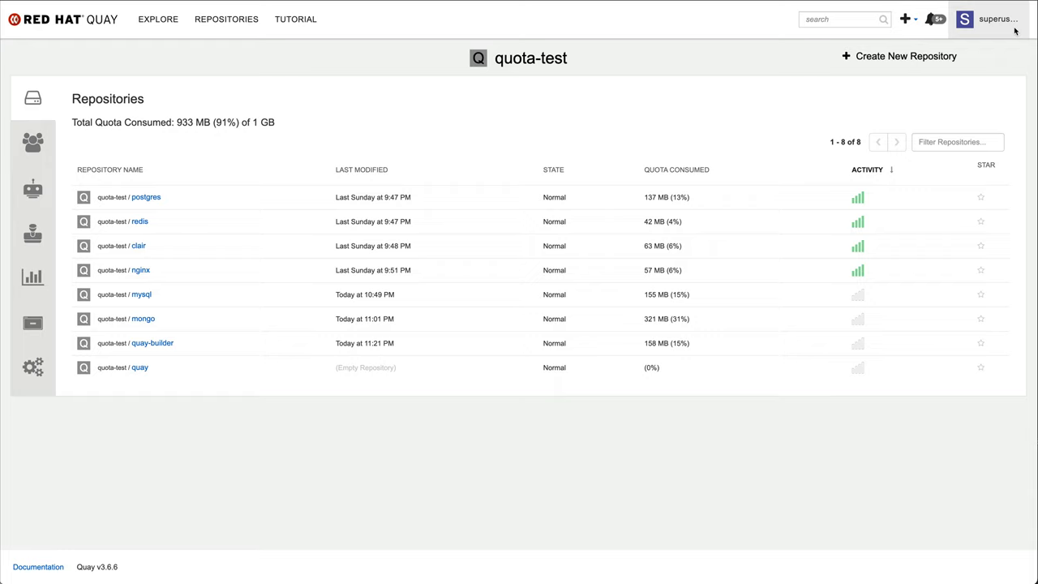
Step: In the Super User Admin Panel, set quota-test's quota to 2 GB and apply
click(997, 18)
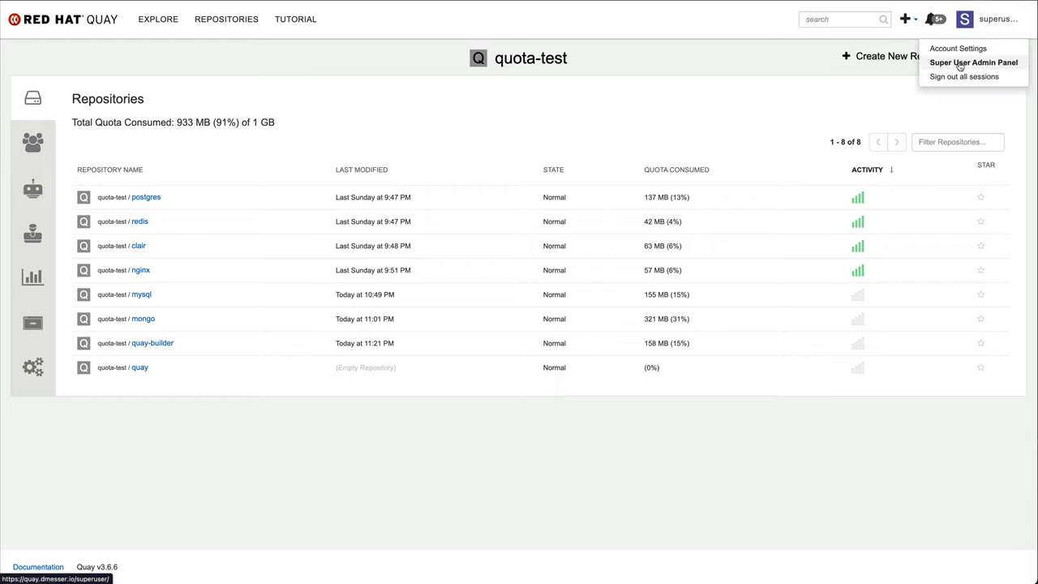
click(972, 62)
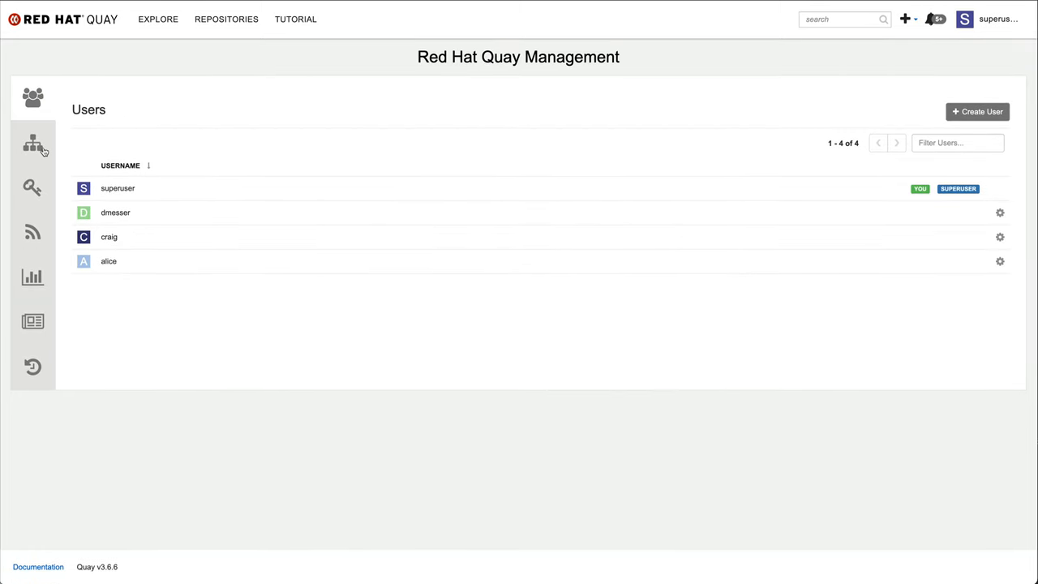
click(32, 143)
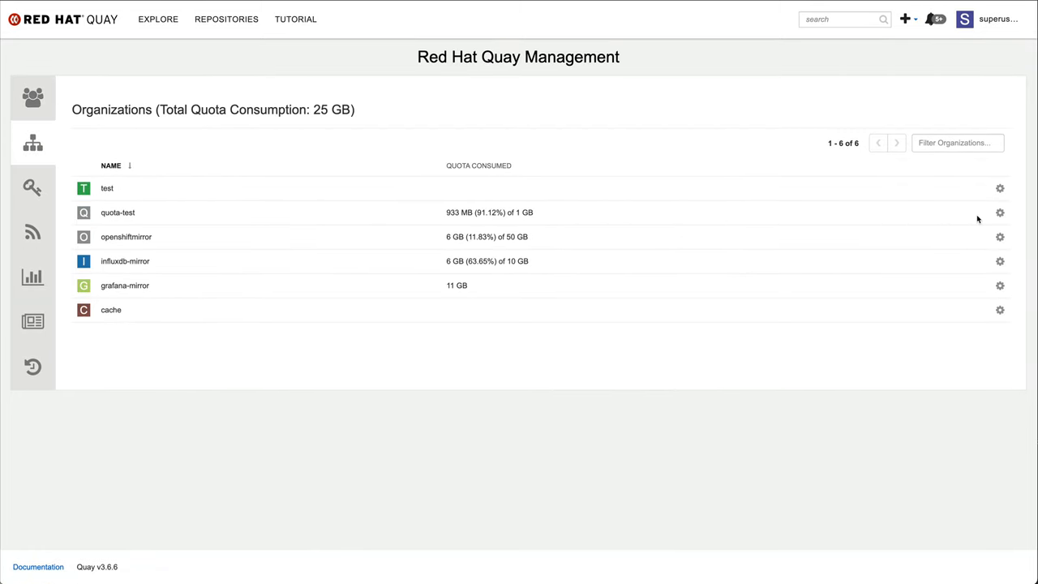
click(1000, 213)
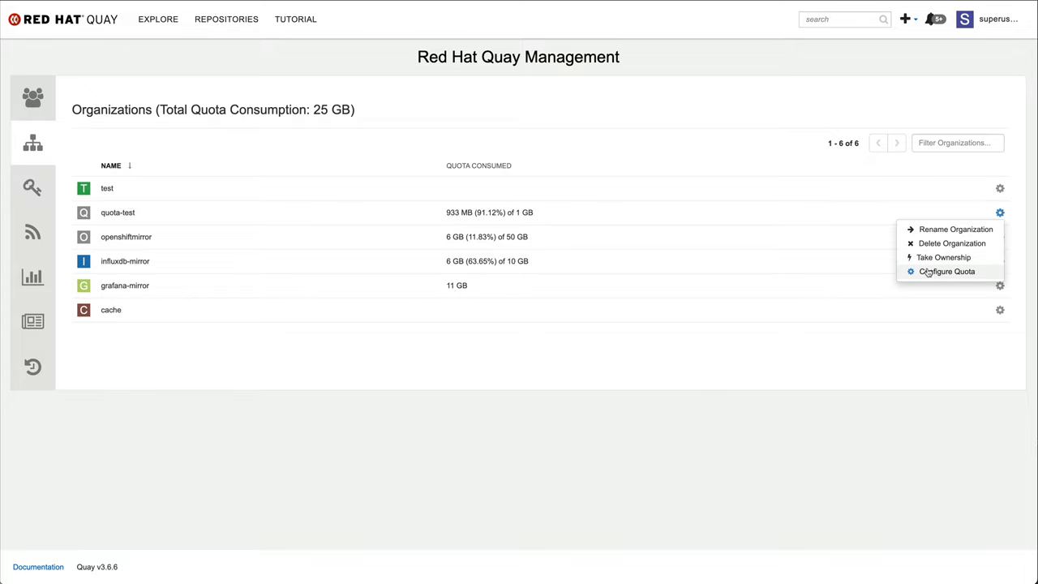
click(947, 272)
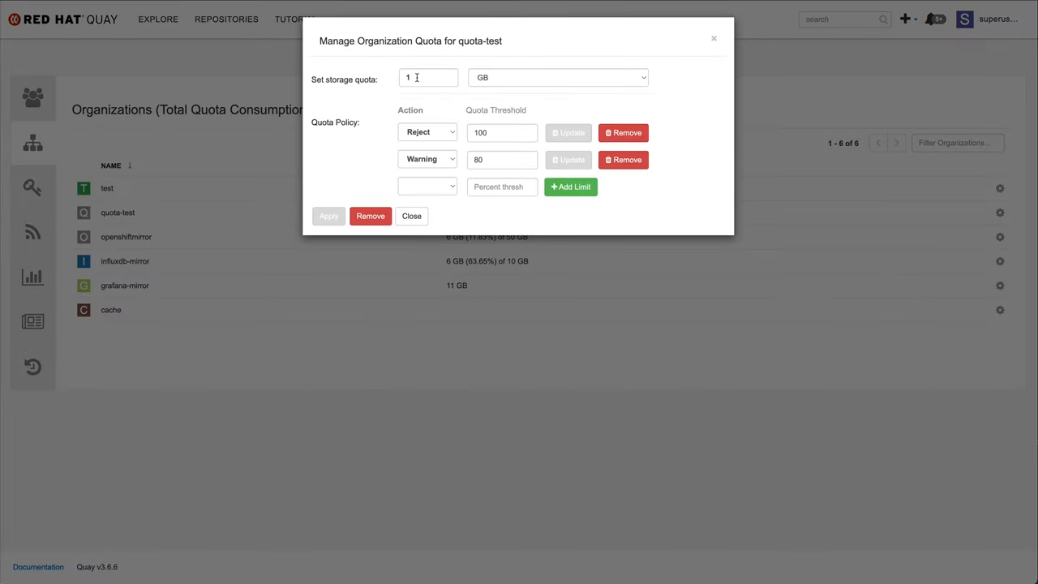
text(2)
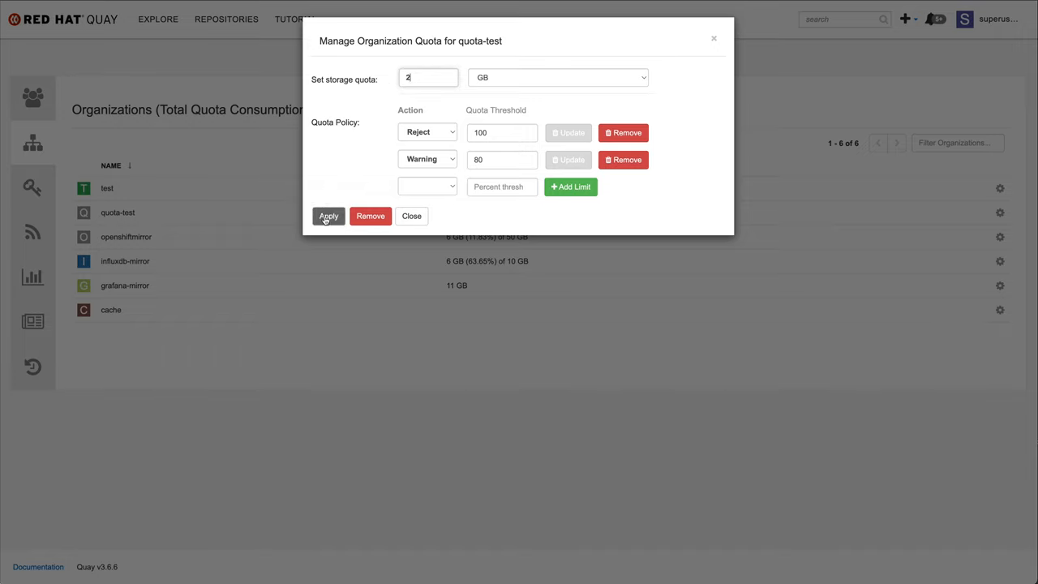
click(328, 215)
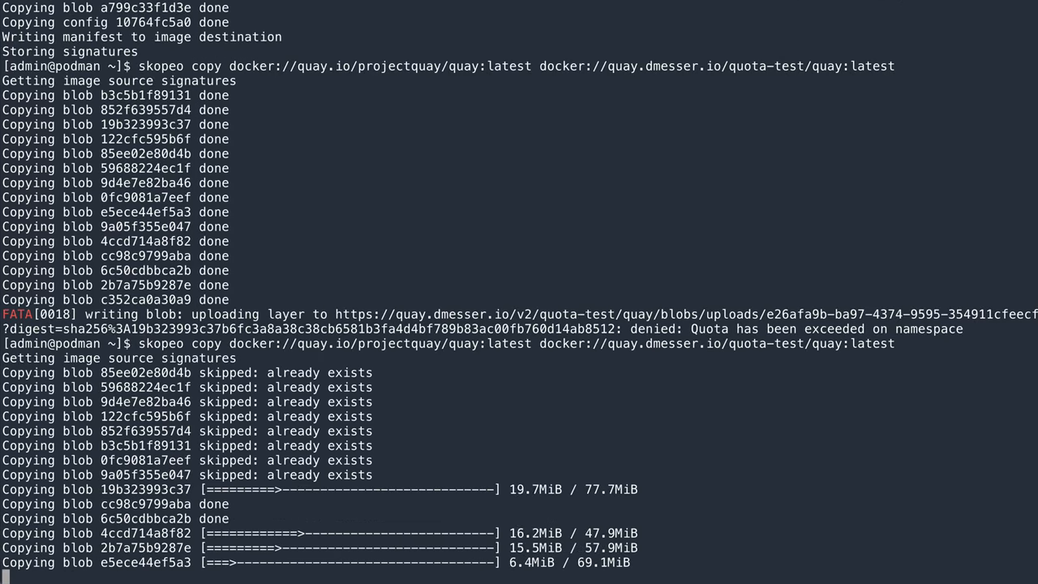
Step: Scroll the Terminal output to follow the quay image layers uploading to quota-test
scroll(down, 3)
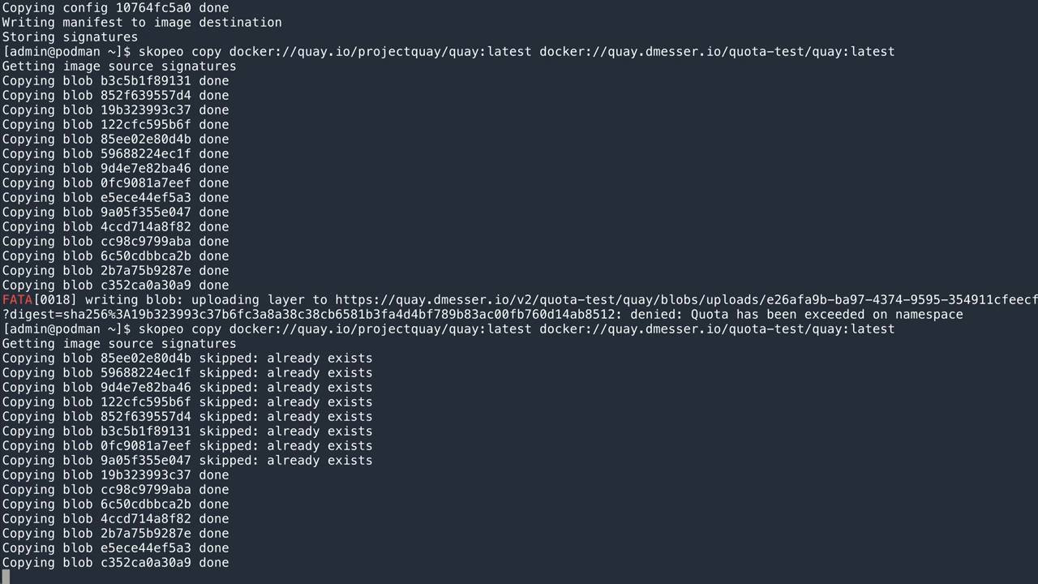
scroll(down, 3)
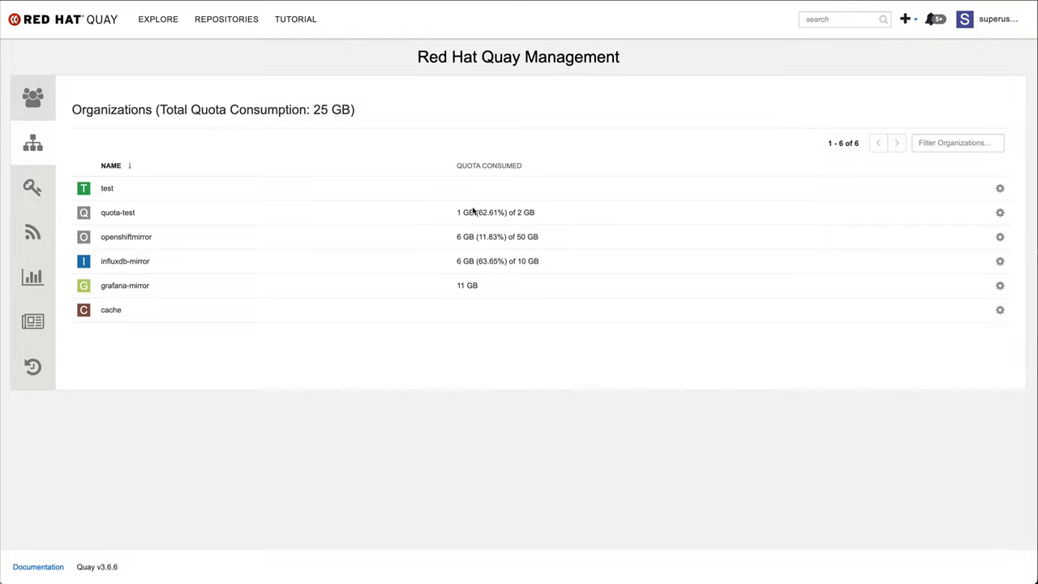
mouse_move(477, 211)
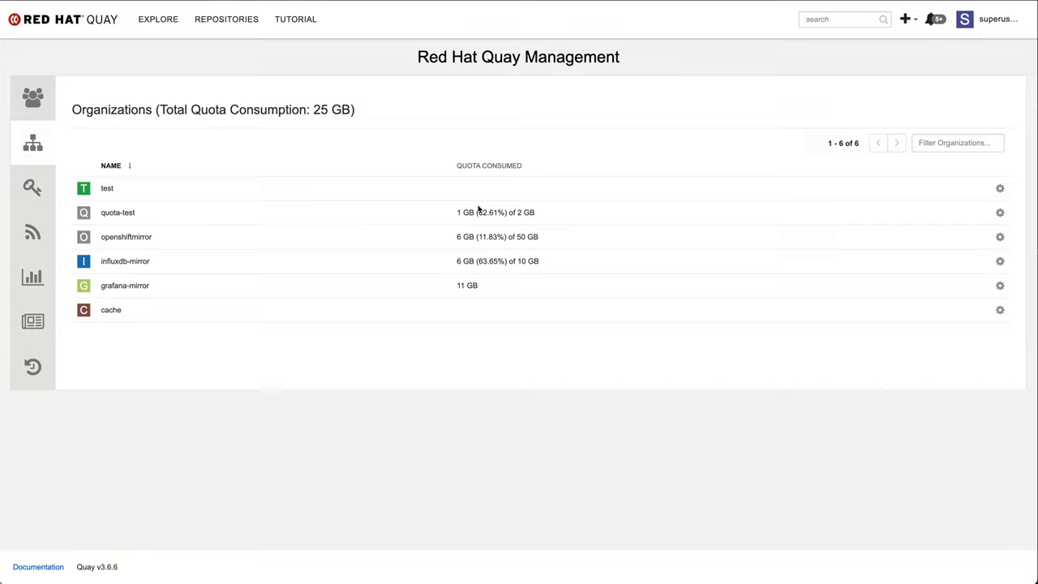
mouse_move(533, 456)
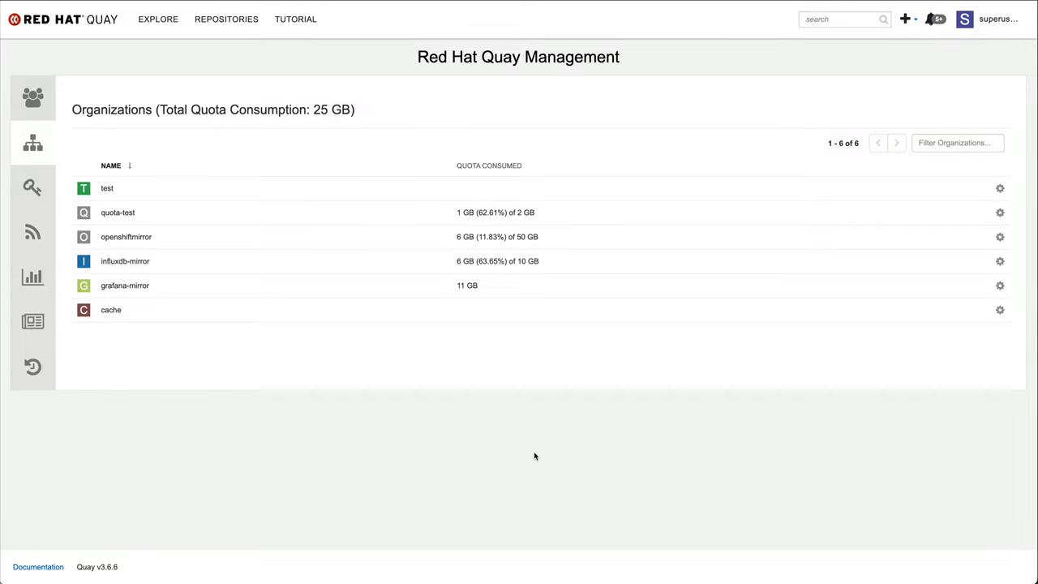
mouse_move(523, 301)
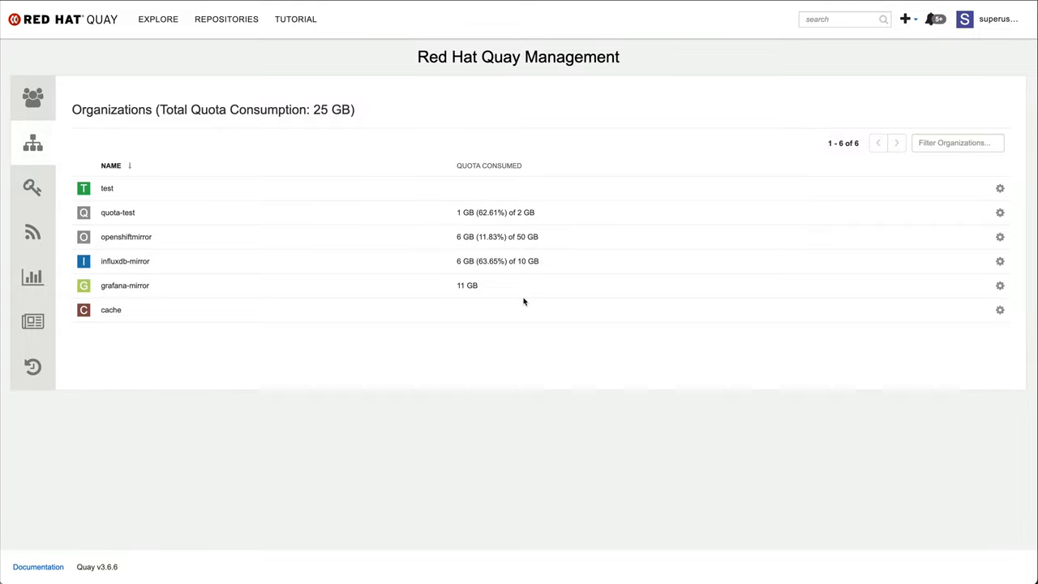
mouse_move(480, 293)
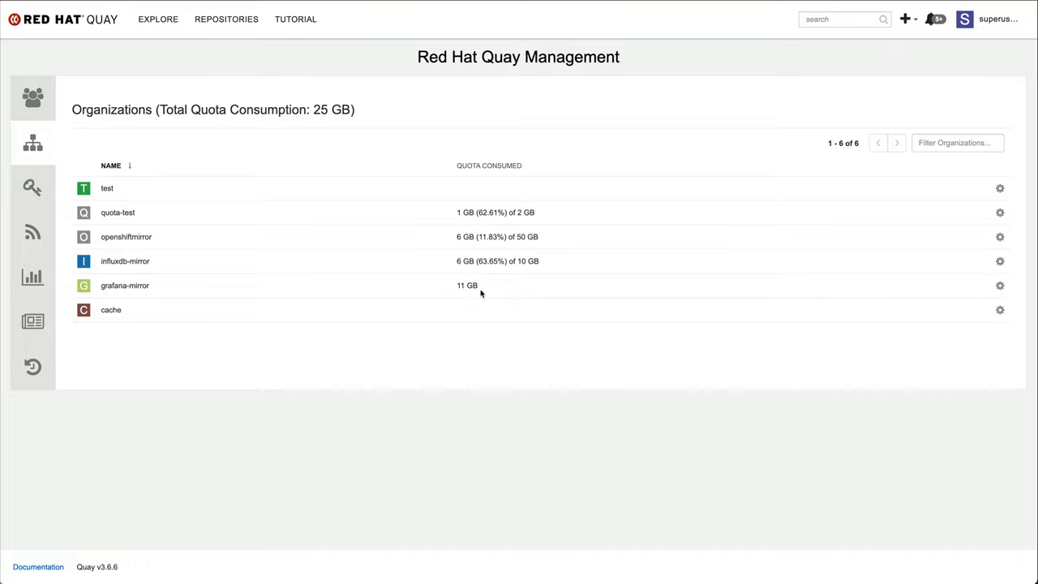
mouse_move(482, 316)
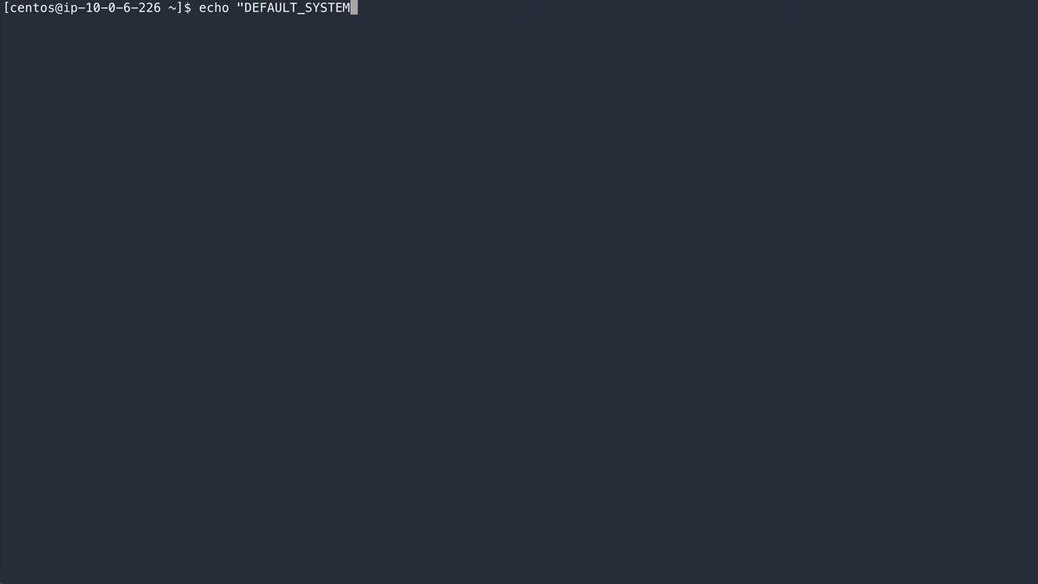
text(_REJECT_QUOTA_BYTES: 10)
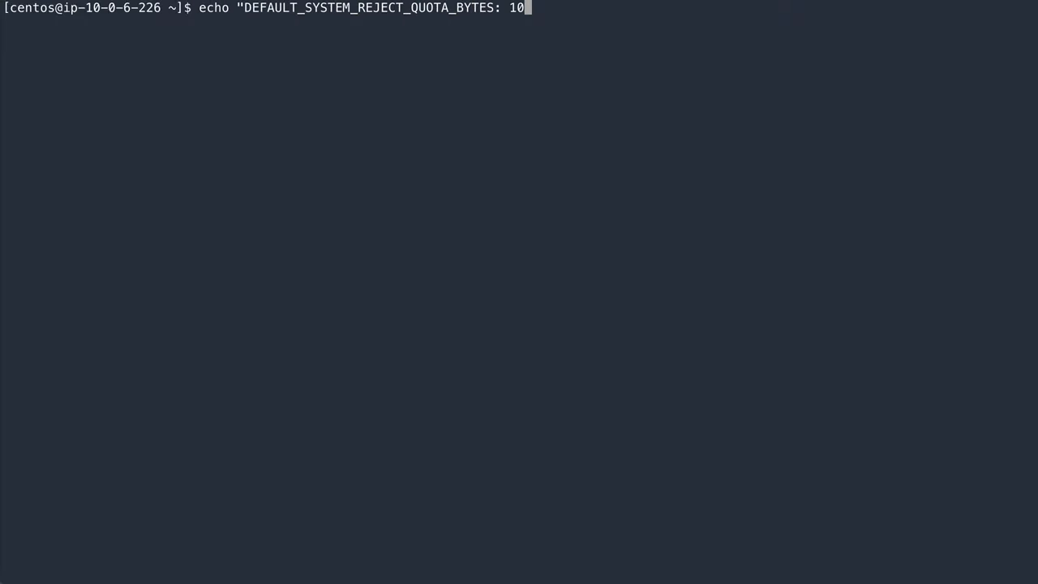
text(737418240)
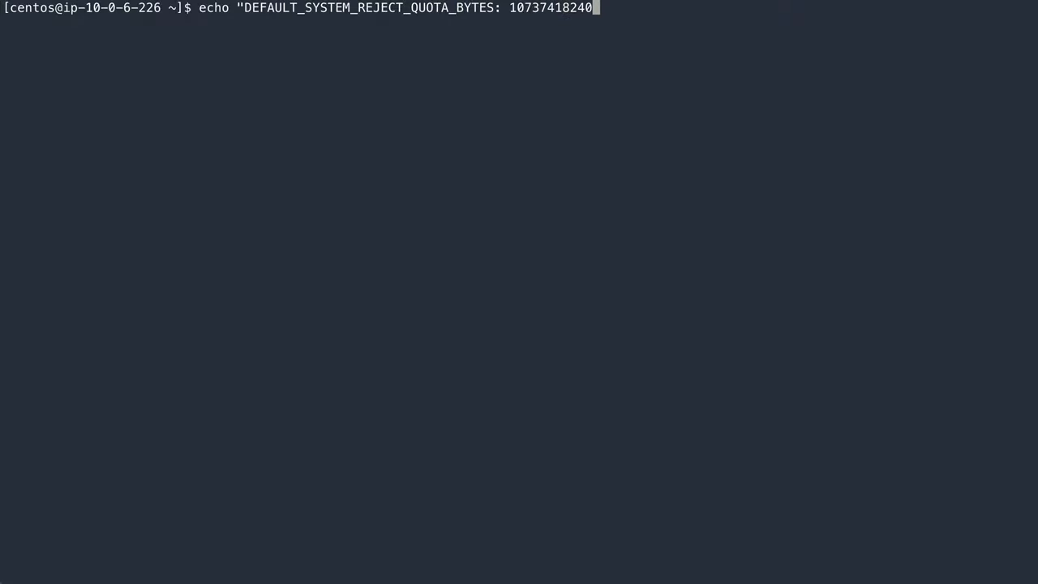
text(" >> /mnt/quay/config/config.yaml")
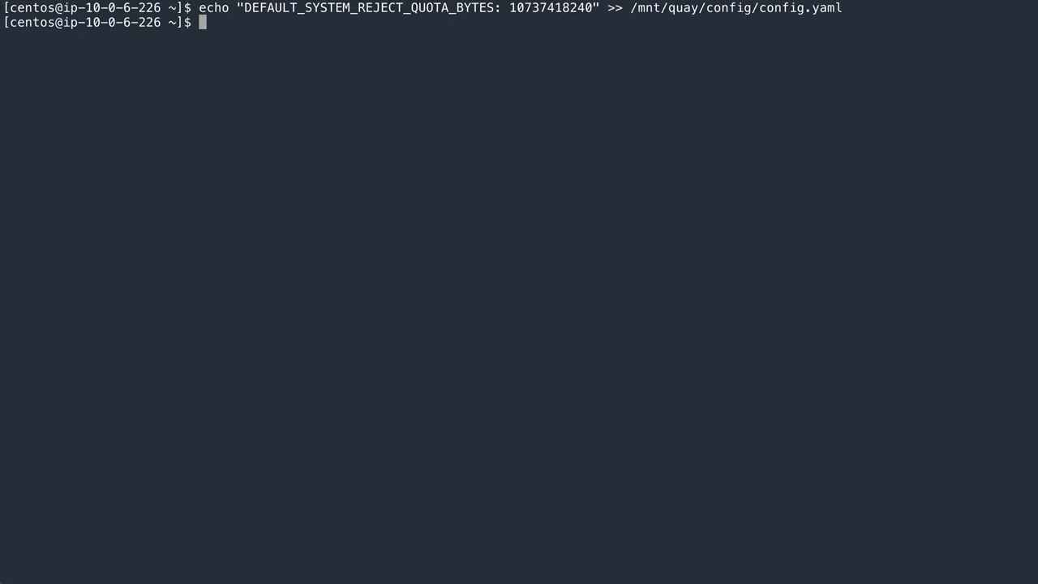
text(sudo systemctl resta)
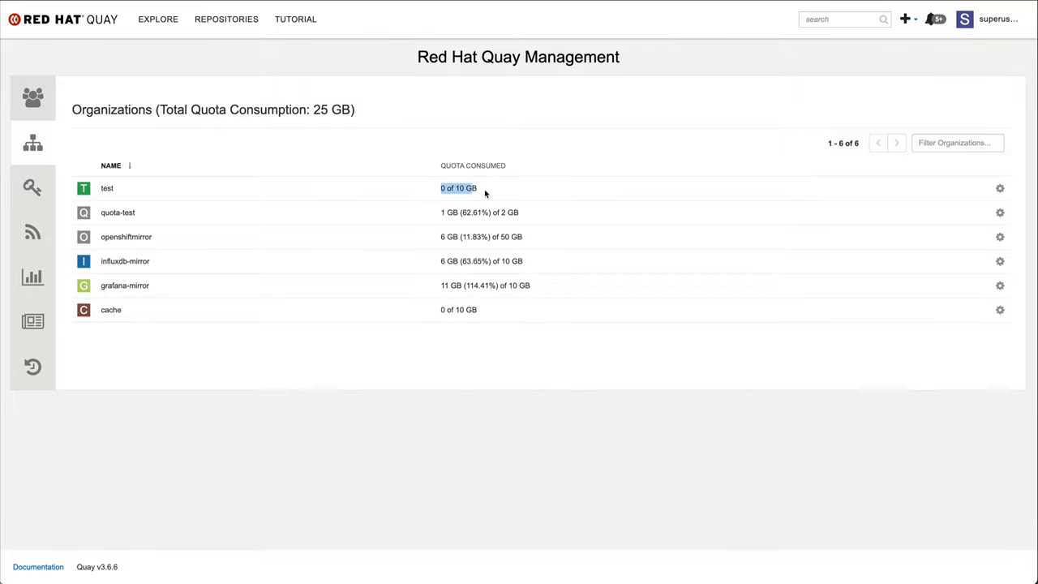
mouse_move(538, 286)
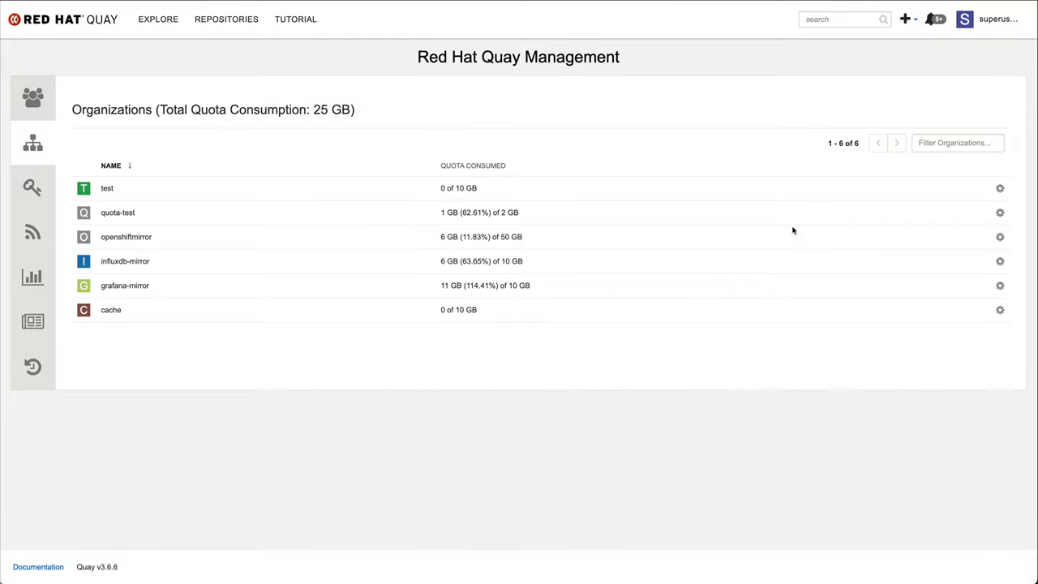
Step: Create a new organization named 'default-quo' to test the 10 GB default
click(904, 18)
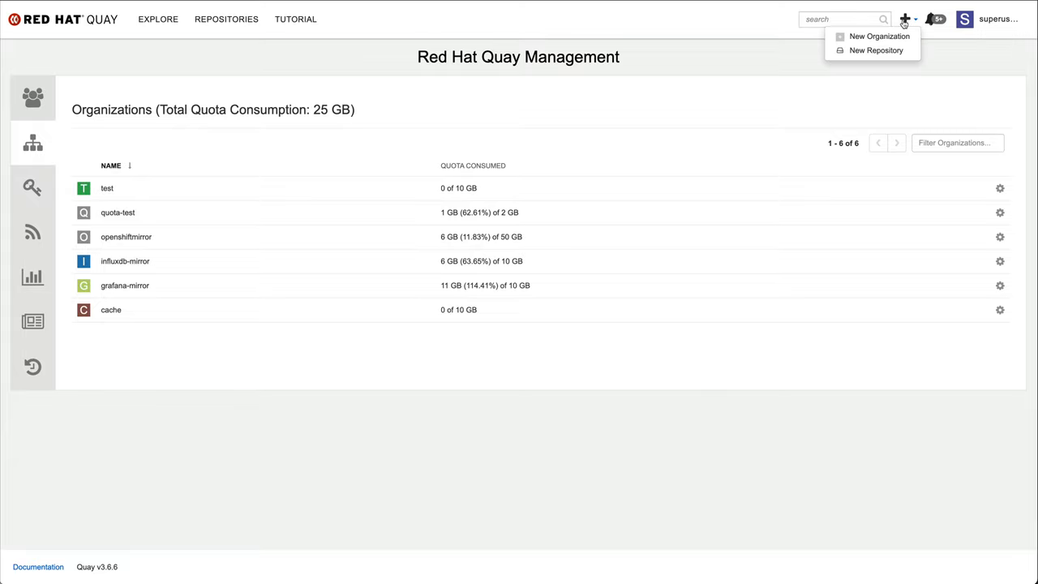
click(879, 35)
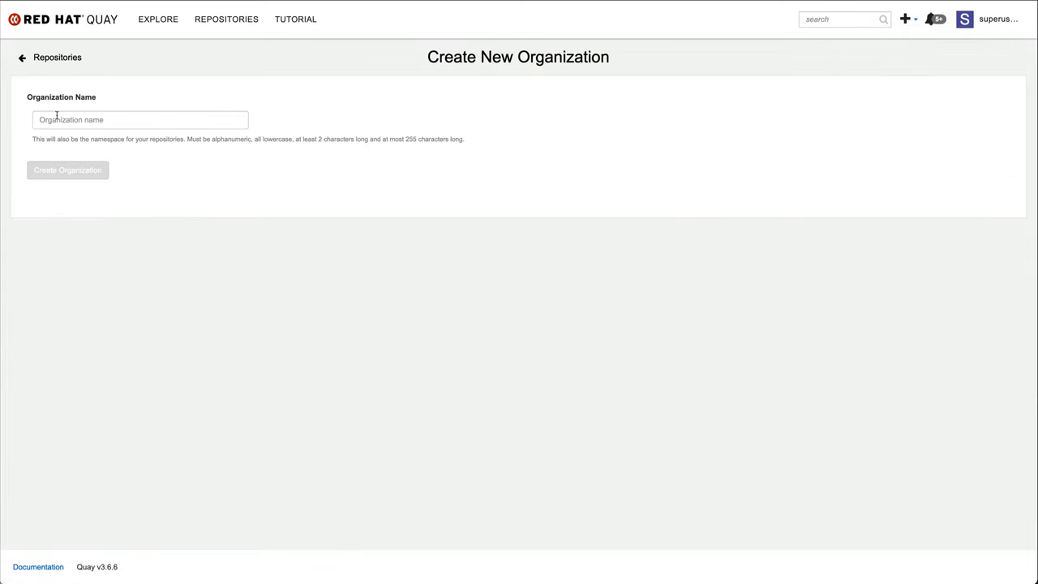
text(default-quo)
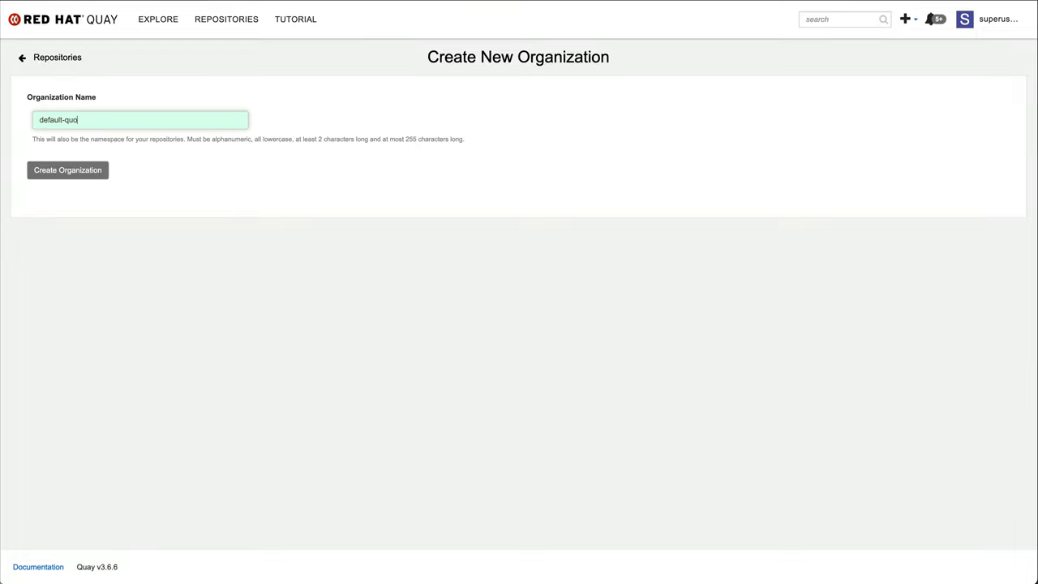
click(67, 171)
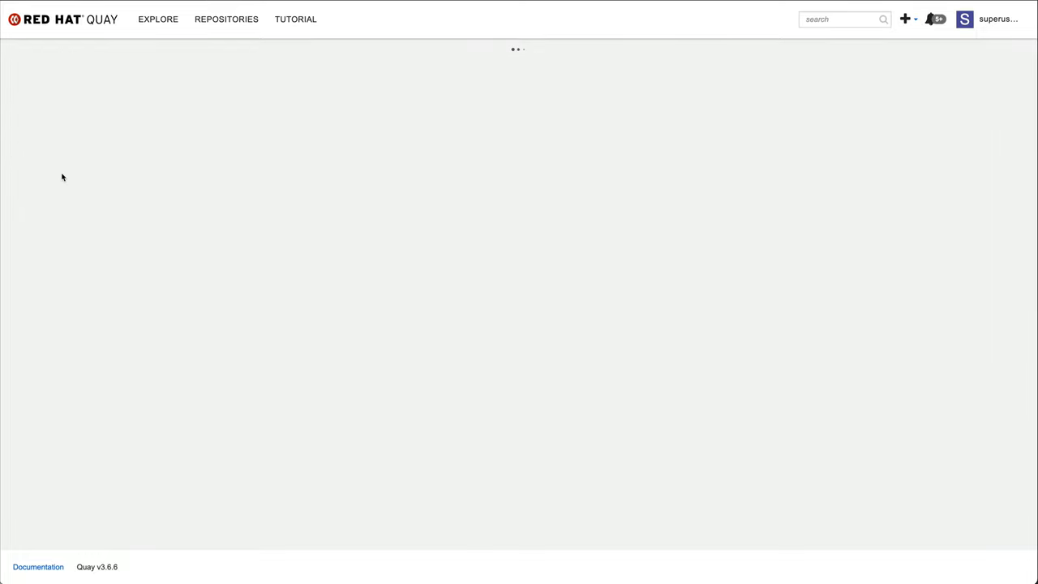